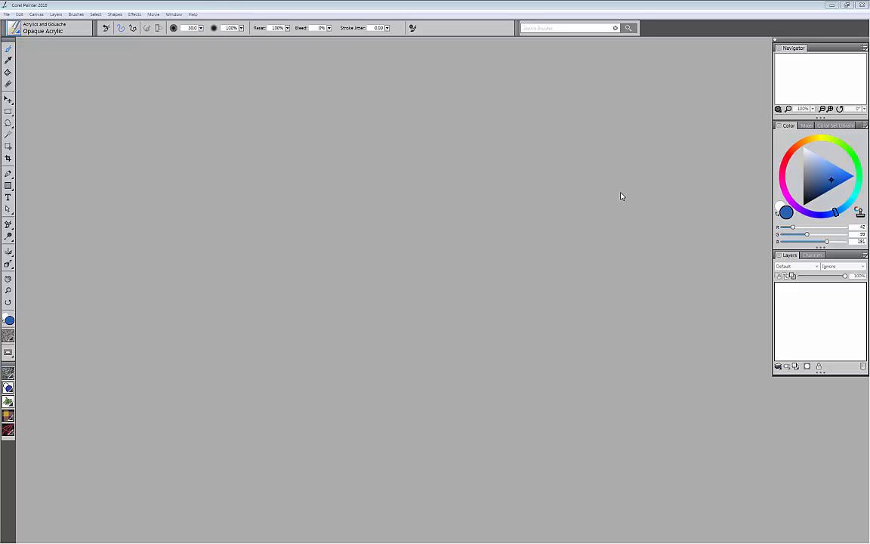
{"action": "mouse_move", "coordinate": [305, 178]}
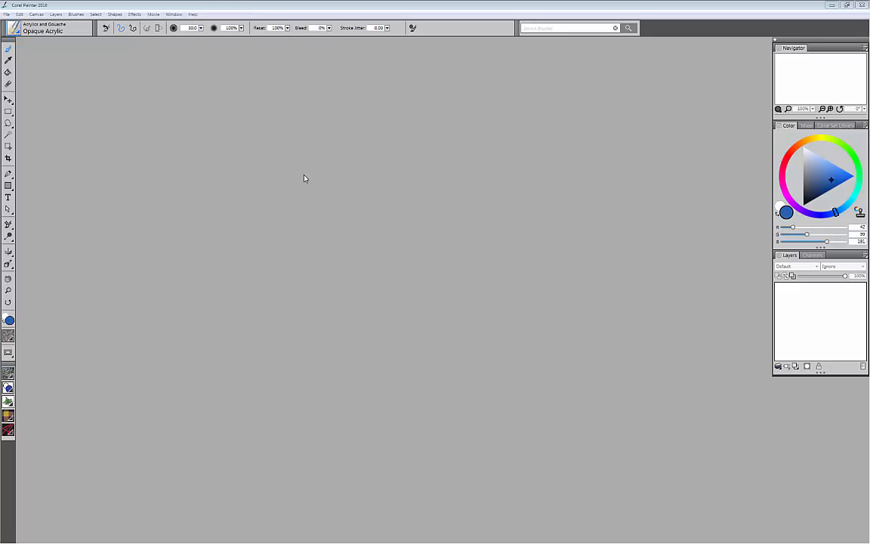
{"action": "mouse_move", "coordinate": [299, 180]}
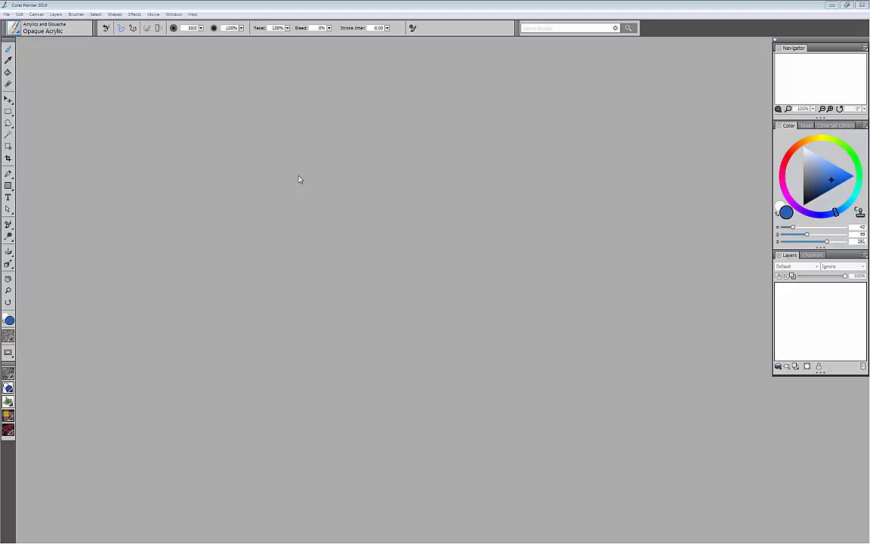
{"action": "mouse_move", "coordinate": [289, 166]}
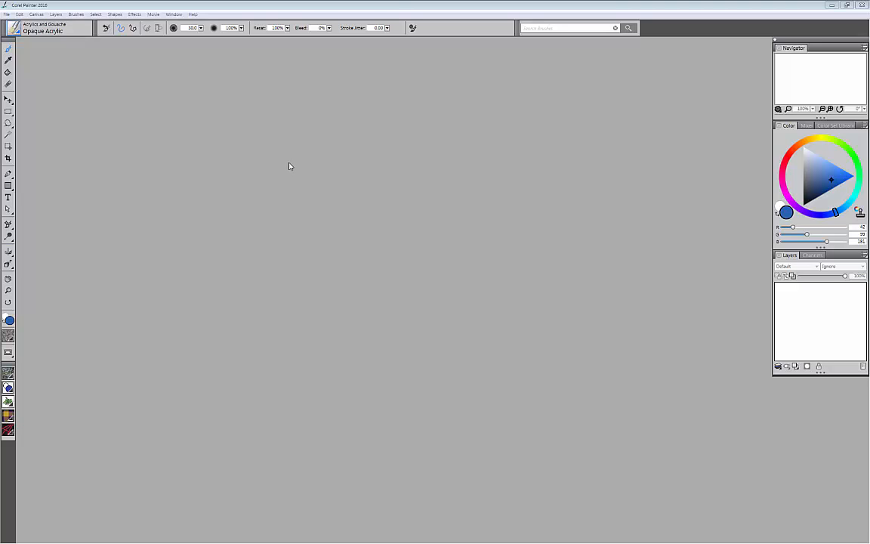
{"action": "mouse_move", "coordinate": [133, 136]}
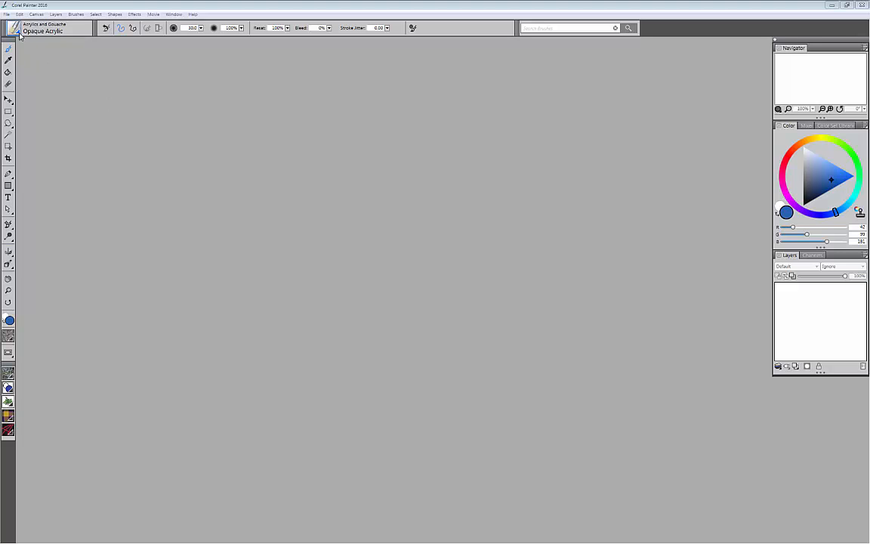
{"action": "mouse_move", "coordinate": [40, 35]}
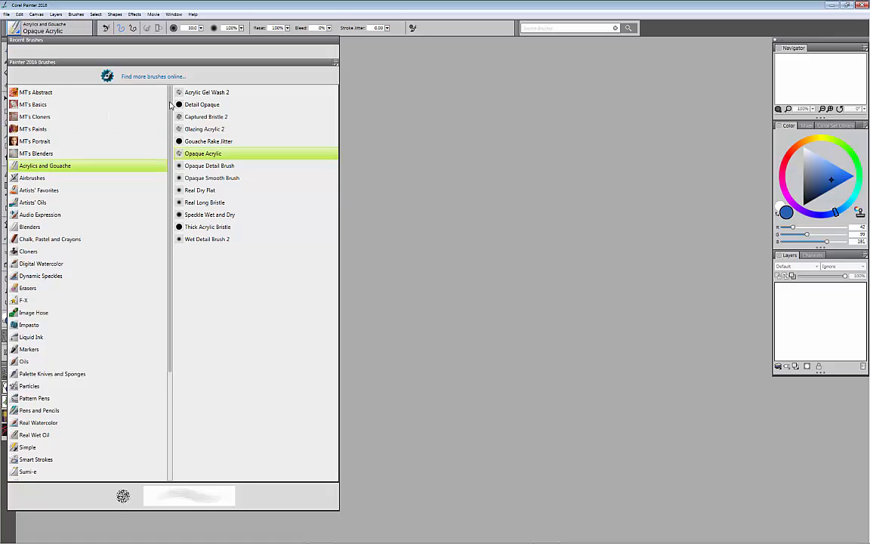
{"action": "mouse_move", "coordinate": [64, 295]}
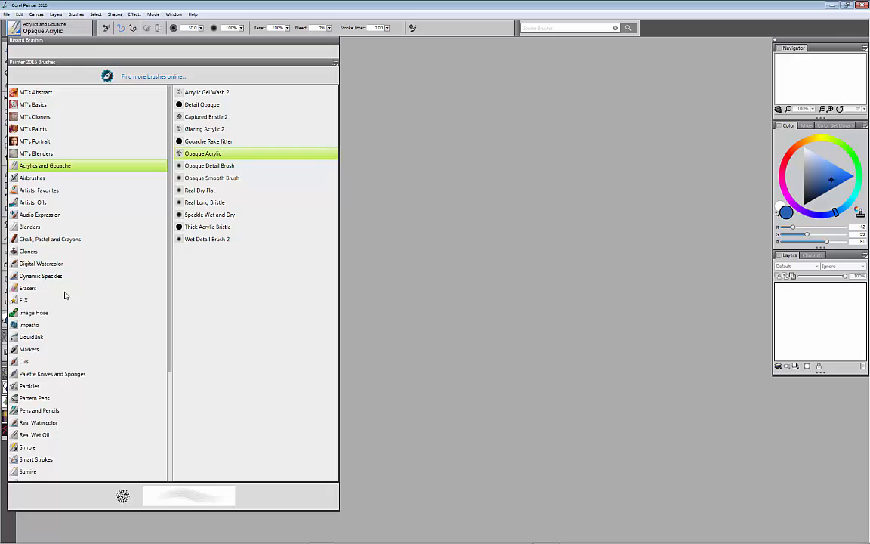
{"action": "mouse_move", "coordinate": [34, 242]}
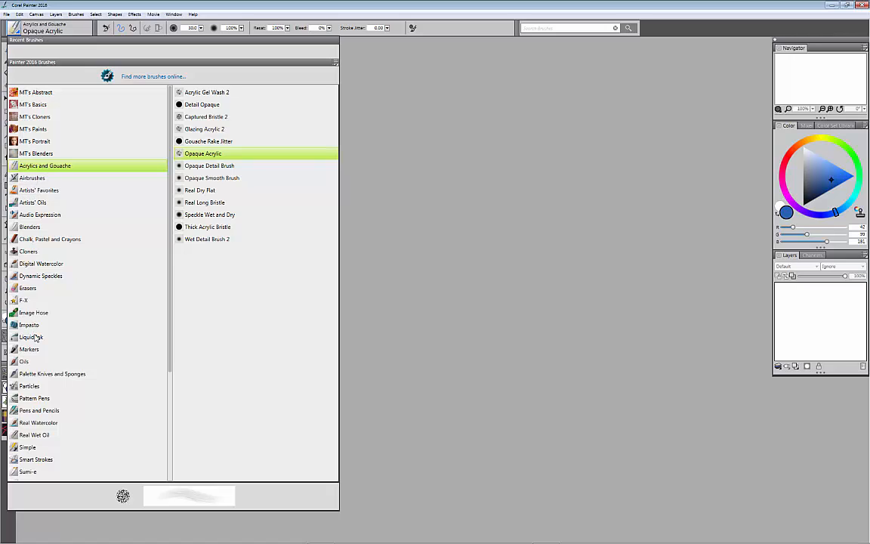
{"action": "mouse_move", "coordinate": [127, 297]}
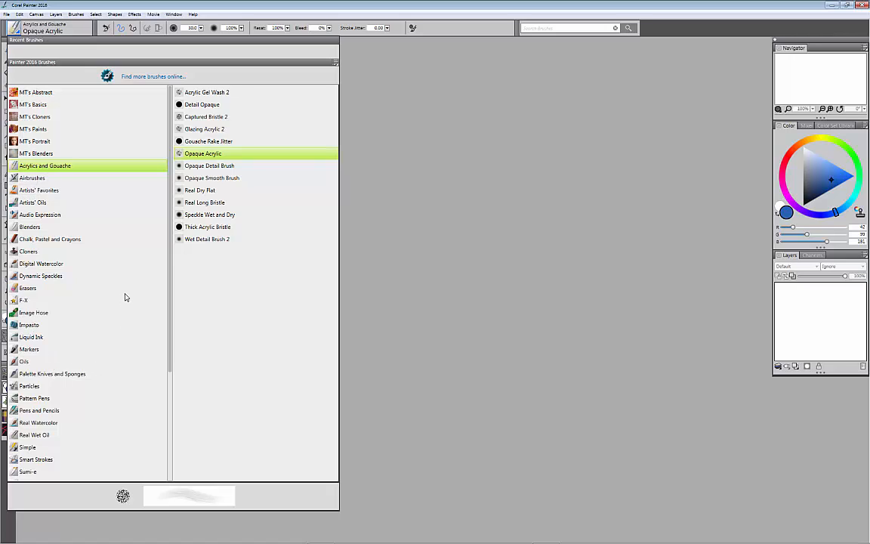
{"action": "mouse_move", "coordinate": [110, 201]}
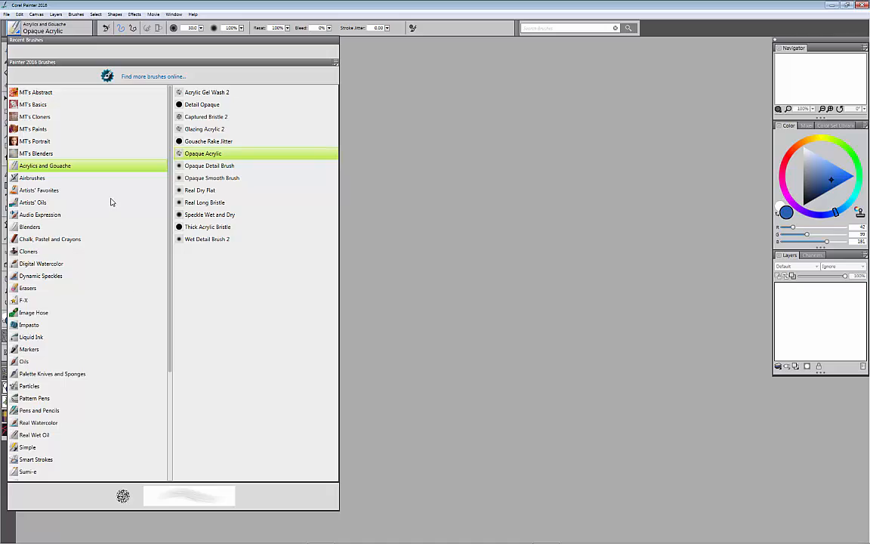
{"action": "mouse_move", "coordinate": [102, 203]}
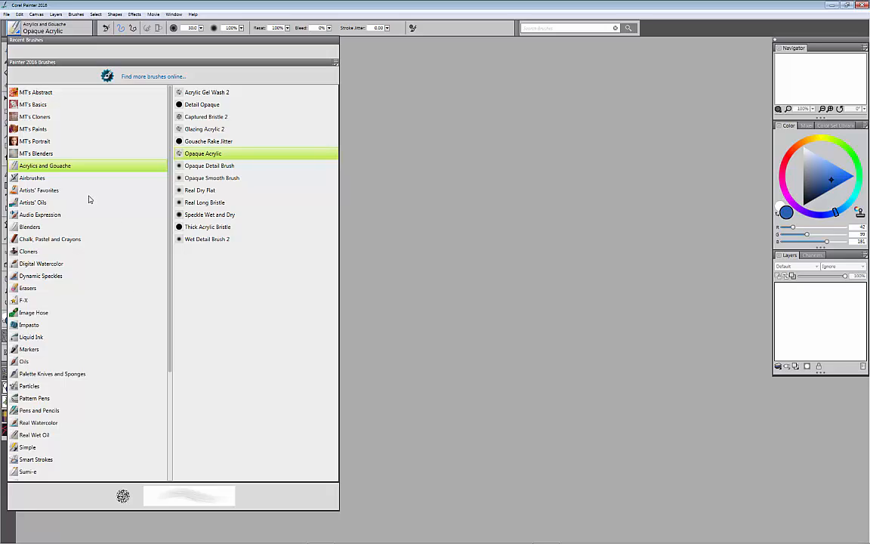
{"action": "mouse_move", "coordinate": [89, 201]}
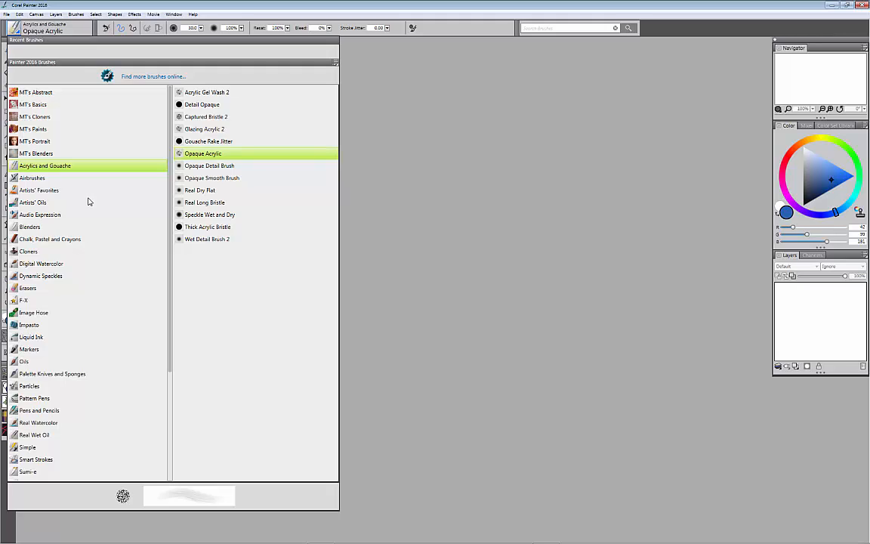
{"action": "mouse_move", "coordinate": [91, 215]}
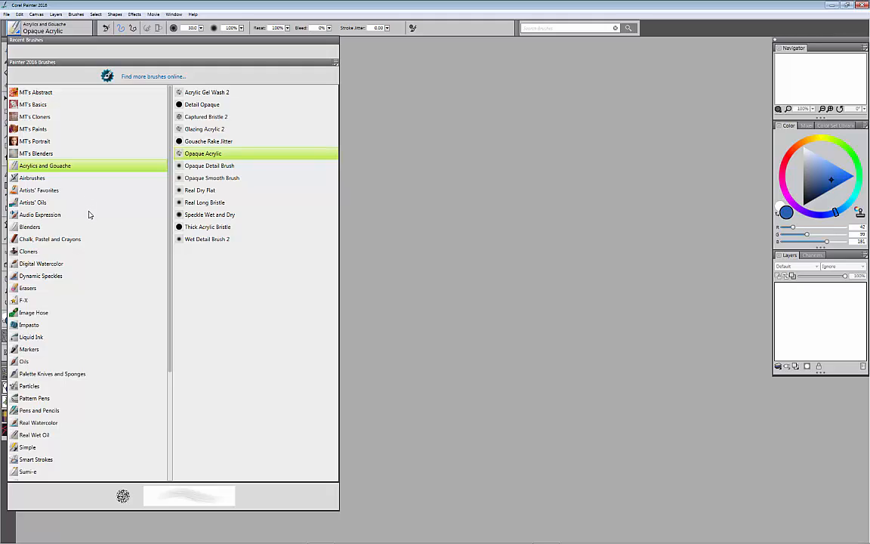
{"action": "mouse_move", "coordinate": [90, 215]}
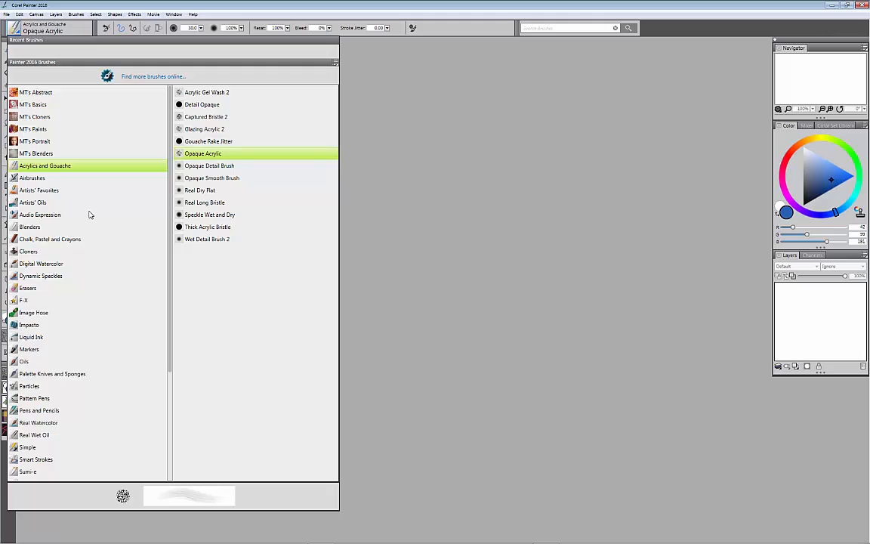
{"action": "mouse_move", "coordinate": [90, 215]}
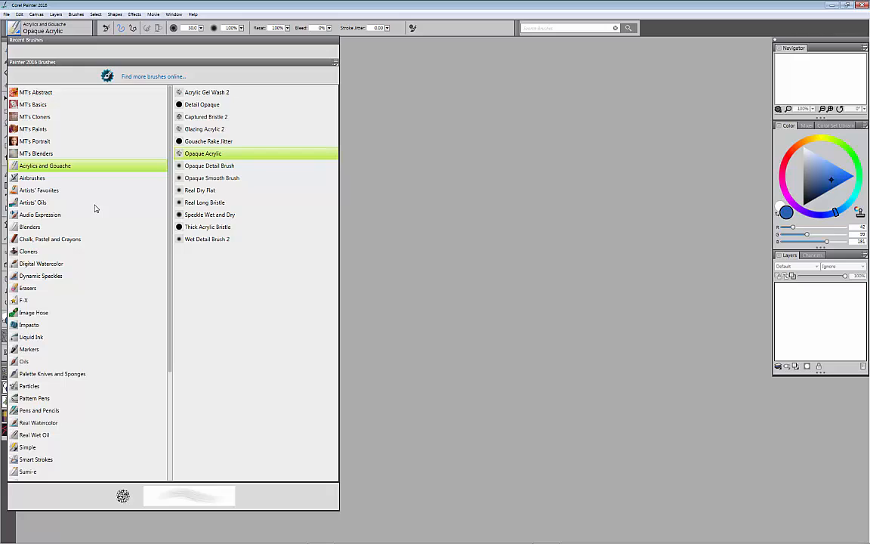
{"action": "mouse_move", "coordinate": [96, 207]}
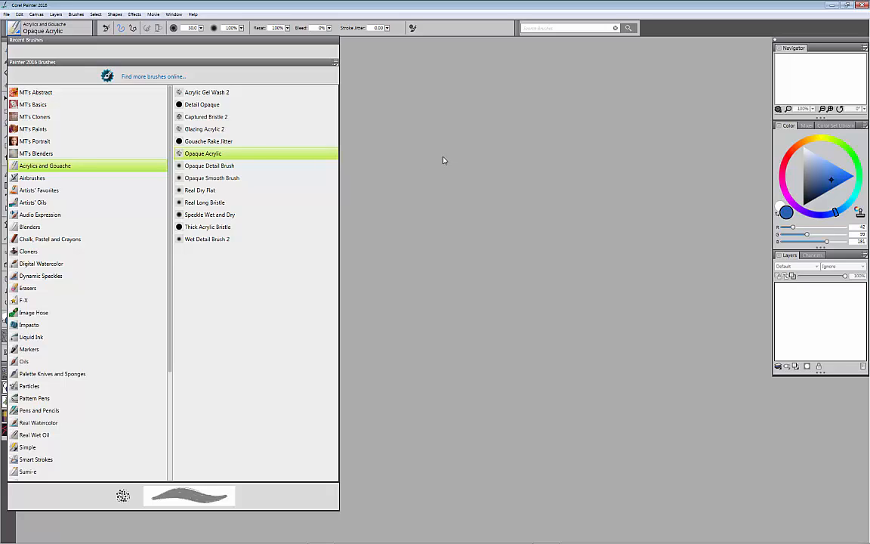
Close the brush library, keeping Opaque Acrylic as the selected brush.
{"action": "left_click", "coordinate": [19, 14]}
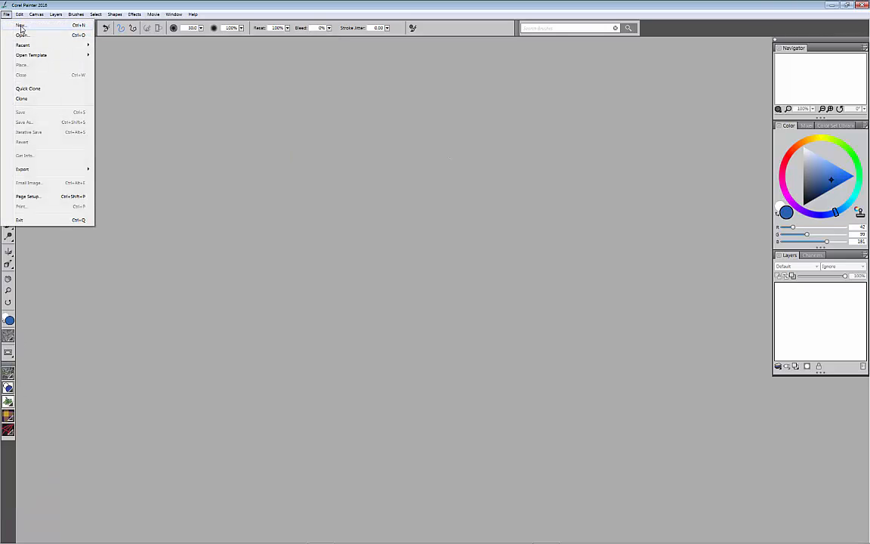
Create a default blank Untitled-1 canvas and select the Opaque Acrylic brush.
{"action": "left_click", "coordinate": [21, 25]}
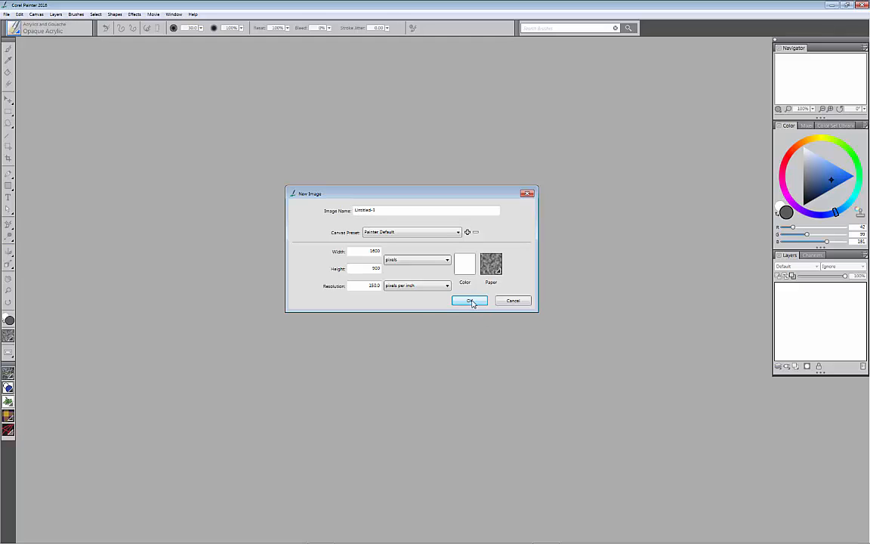
{"action": "left_click", "coordinate": [469, 300]}
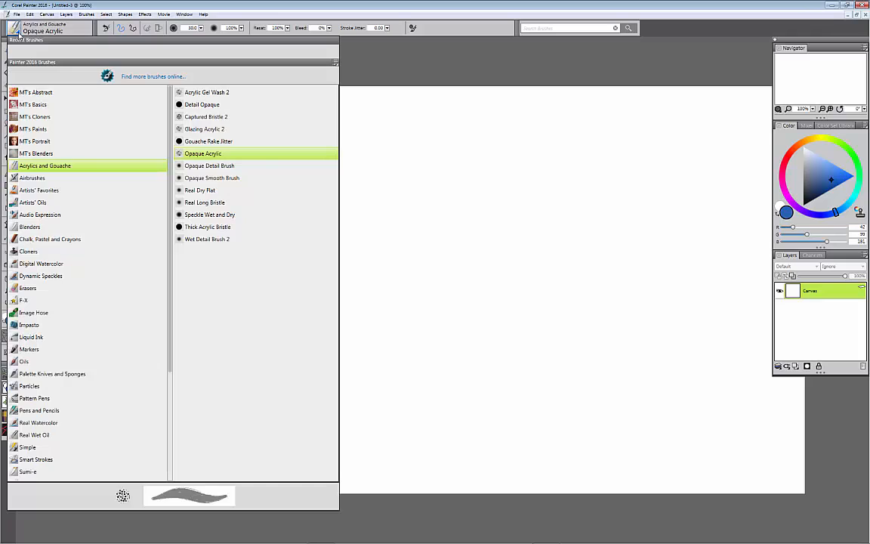
{"action": "mouse_move", "coordinate": [204, 154]}
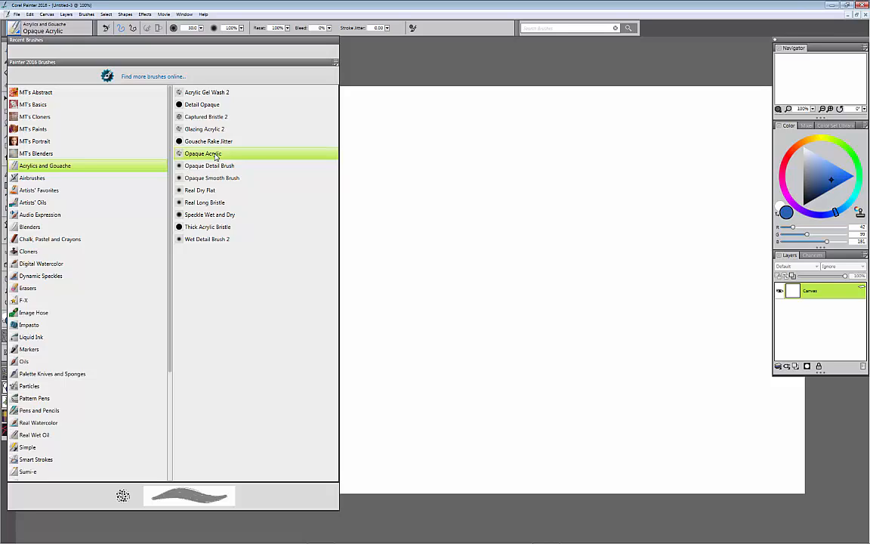
{"action": "left_click", "coordinate": [203, 154]}
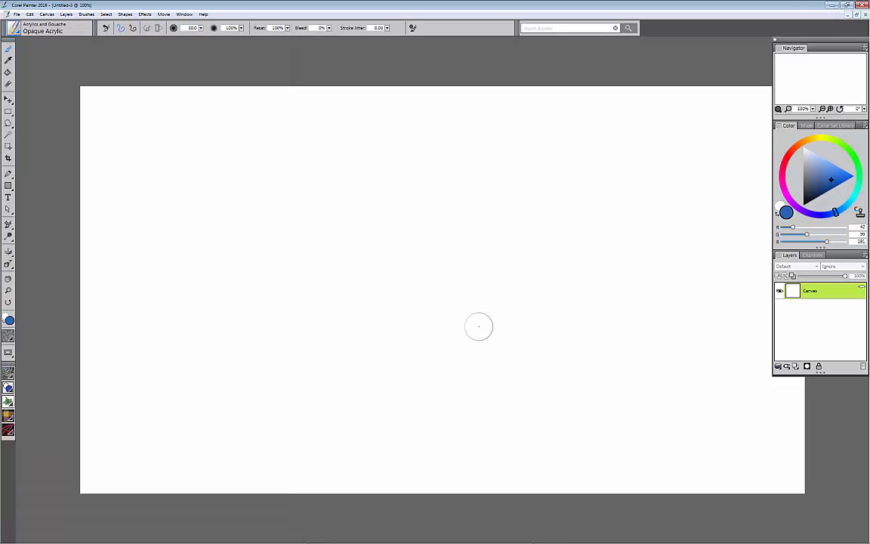
{"action": "mouse_move", "coordinate": [309, 250]}
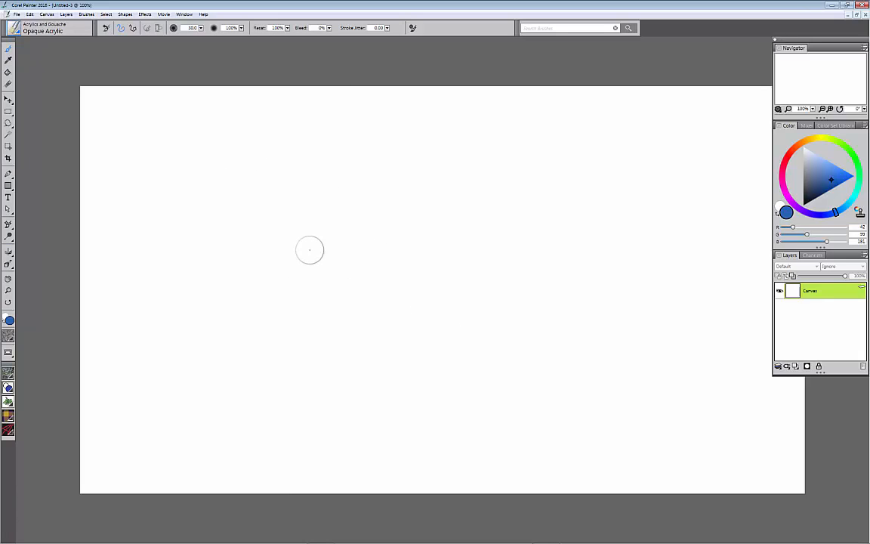
{"action": "mouse_move", "coordinate": [330, 224]}
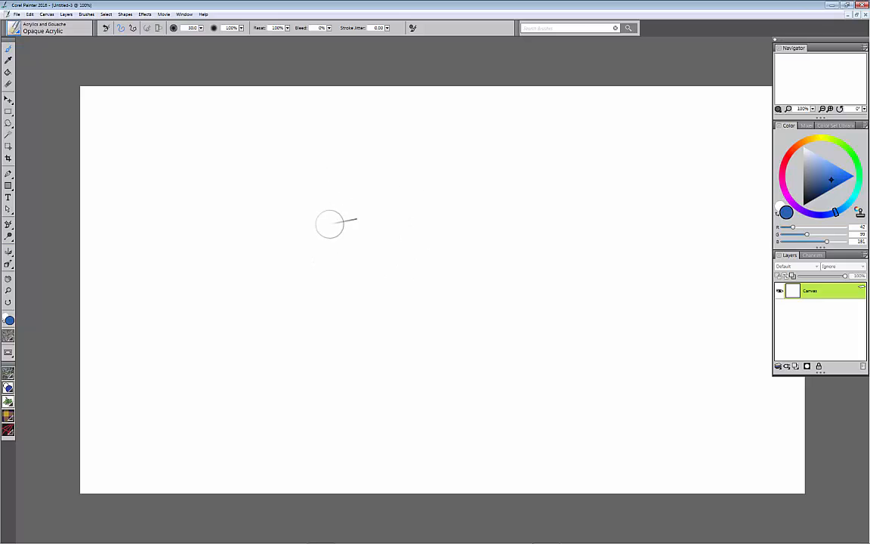
{"action": "mouse_move", "coordinate": [321, 213]}
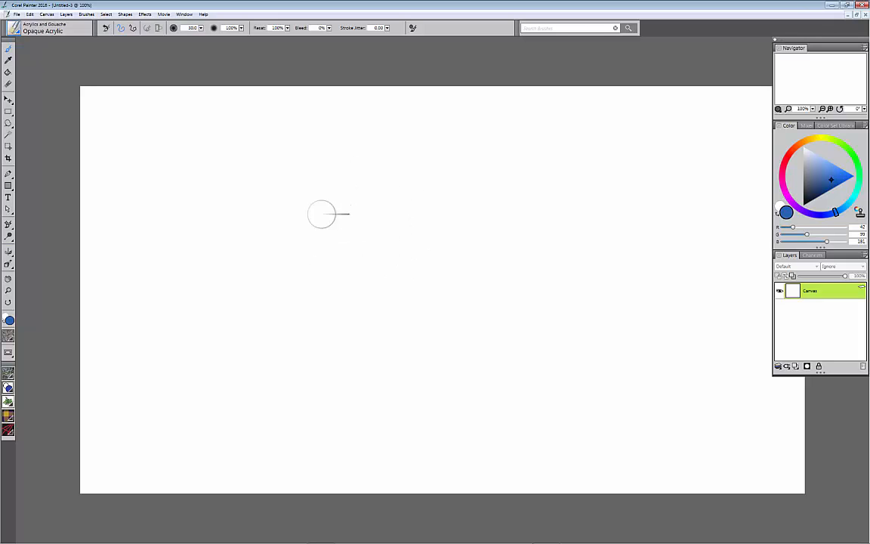
{"action": "mouse_move", "coordinate": [307, 212]}
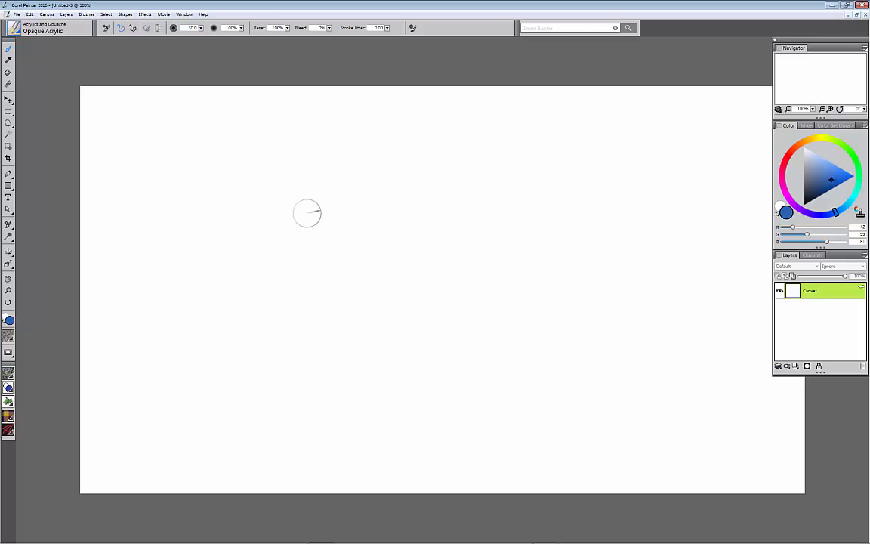
{"action": "mouse_move", "coordinate": [280, 198]}
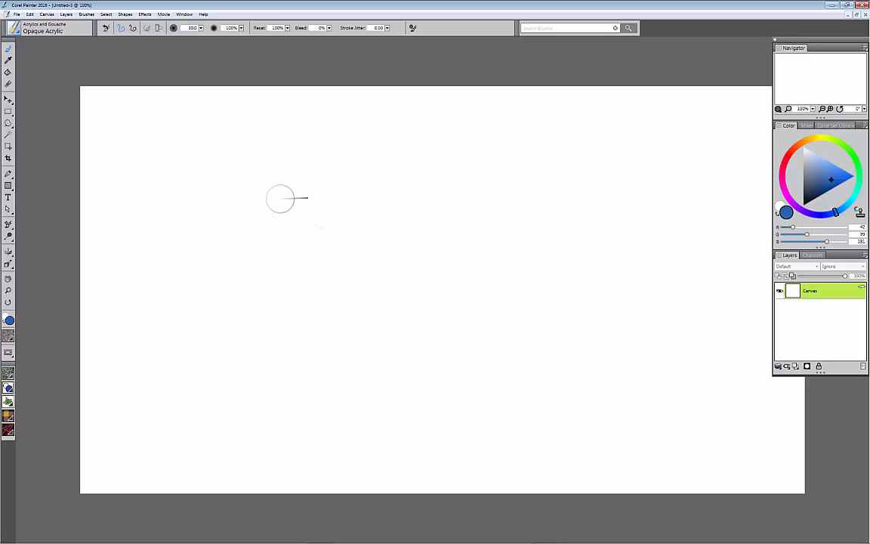
{"action": "mouse_move", "coordinate": [305, 209]}
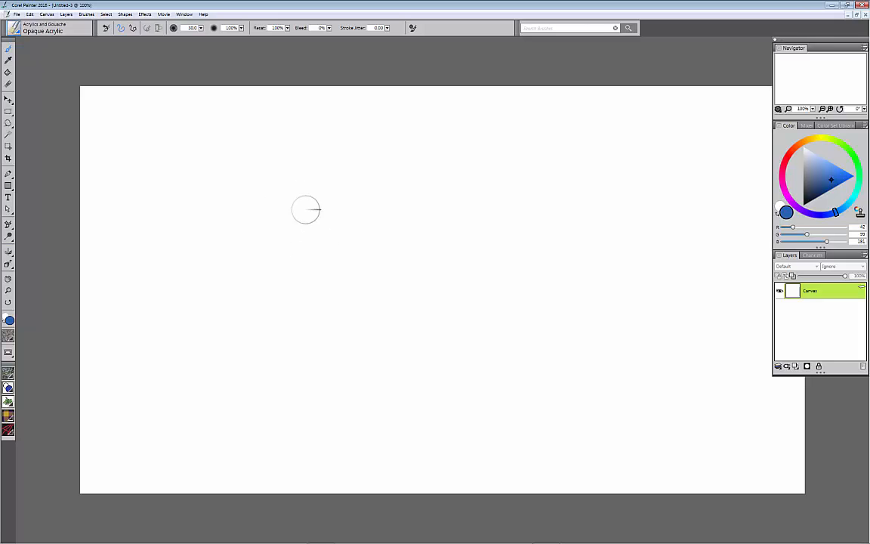
{"action": "mouse_move", "coordinate": [258, 187]}
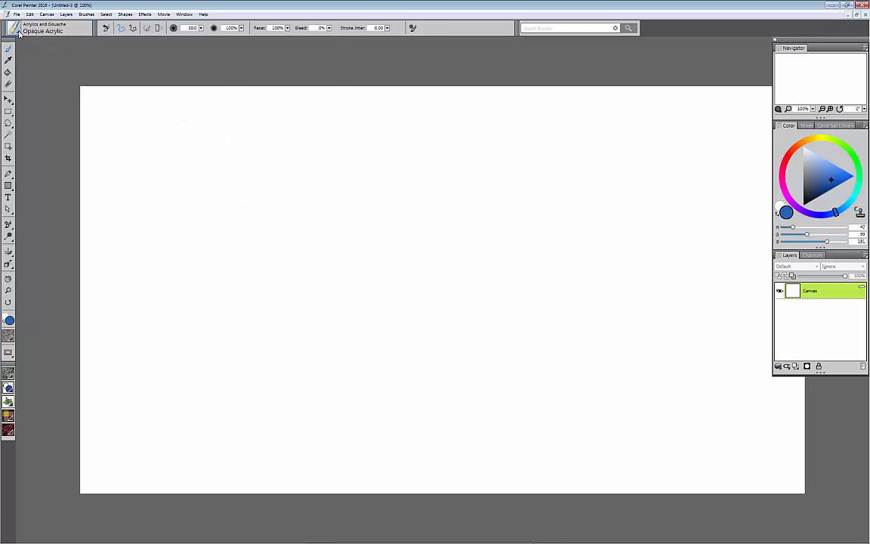
{"action": "left_click", "coordinate": [43, 28]}
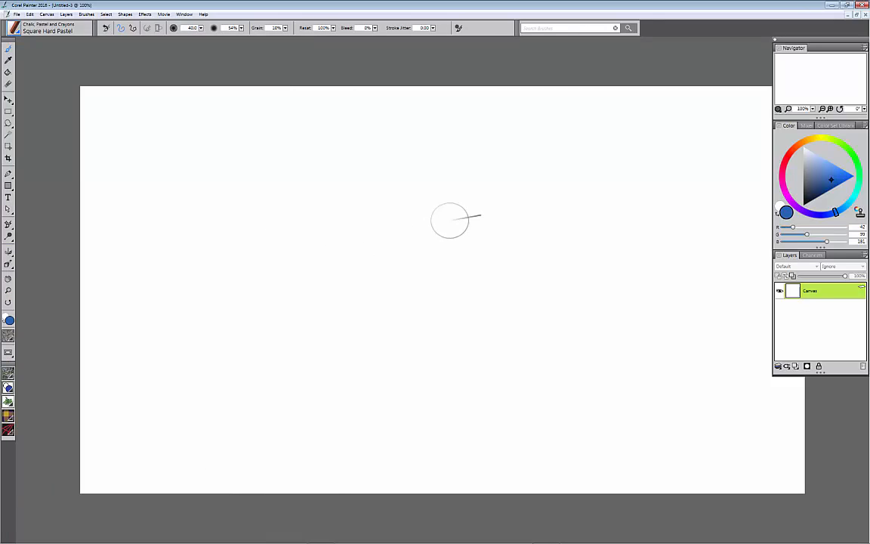
{"action": "mouse_move", "coordinate": [334, 162]}
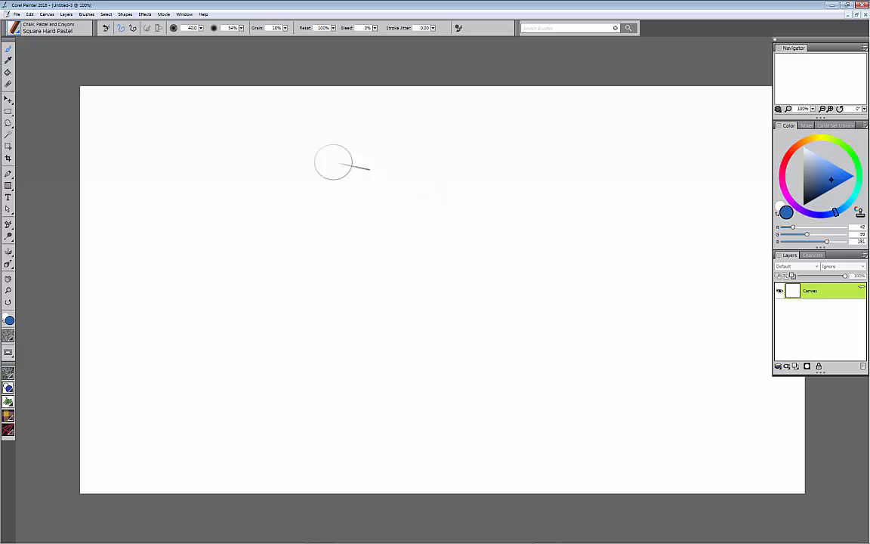
{"action": "mouse_move", "coordinate": [444, 201]}
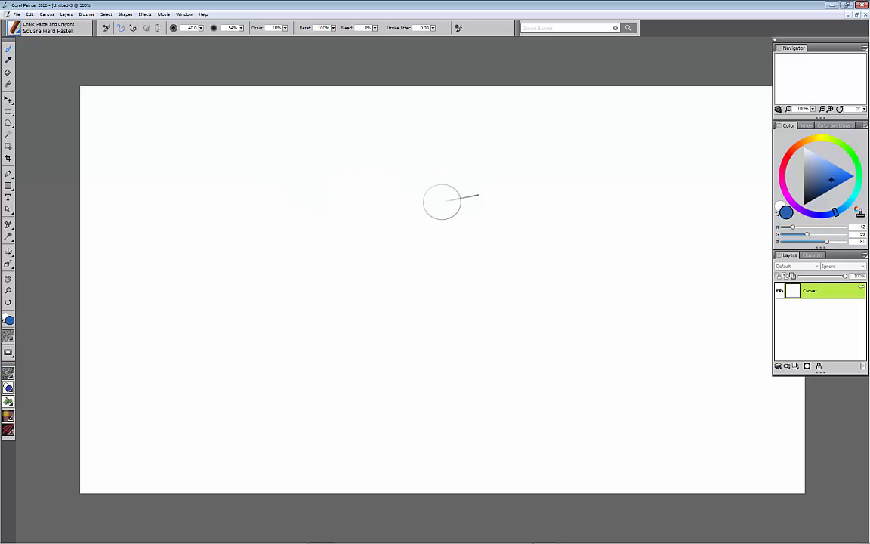
Set Cursor Type to Brush ghost in Interface preferences and confirm.
{"action": "left_click", "coordinate": [11, 28]}
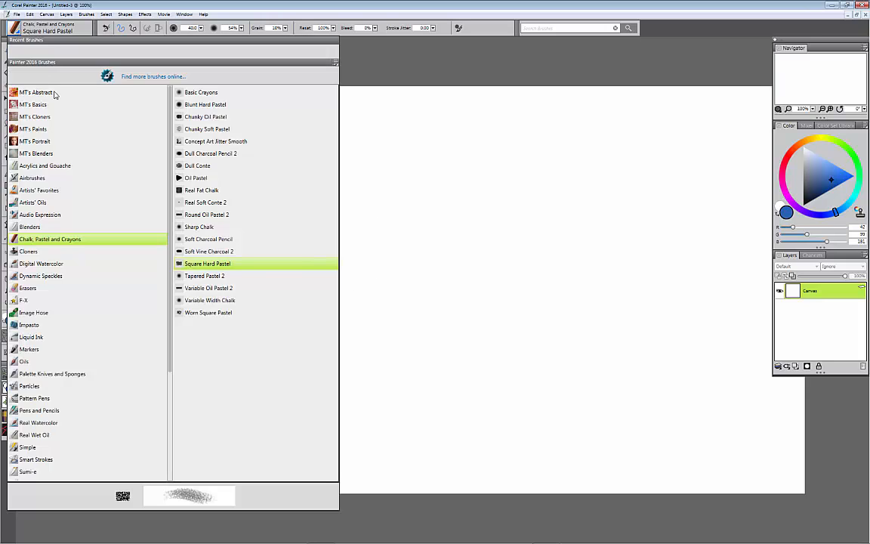
{"action": "mouse_move", "coordinate": [196, 93]}
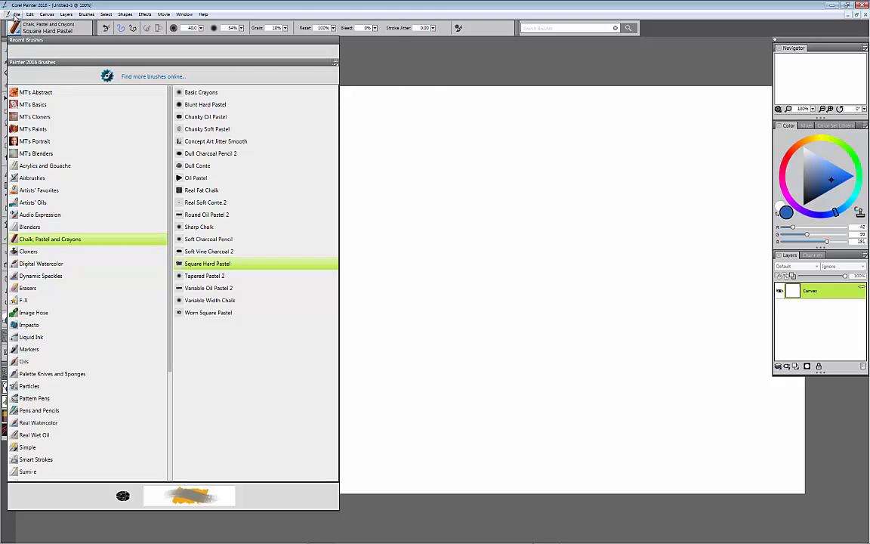
{"action": "left_click", "coordinate": [17, 14]}
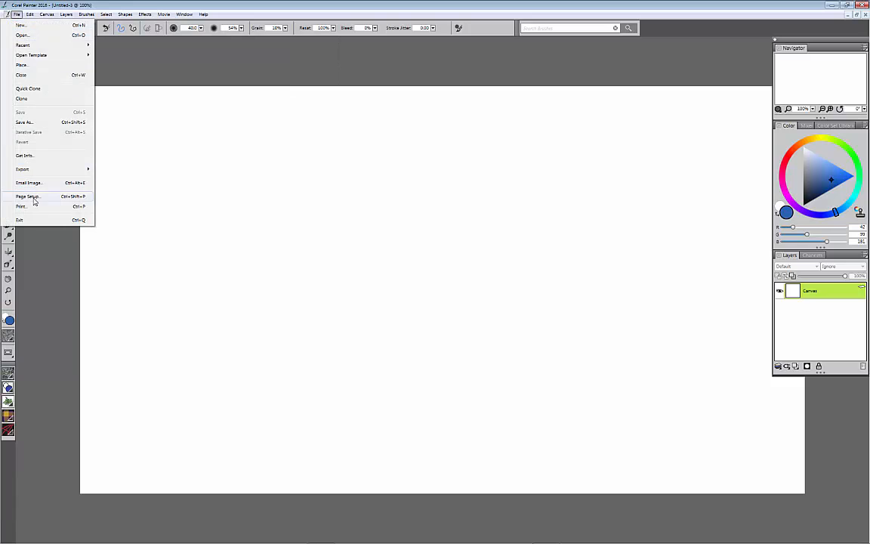
{"action": "left_click", "coordinate": [30, 14]}
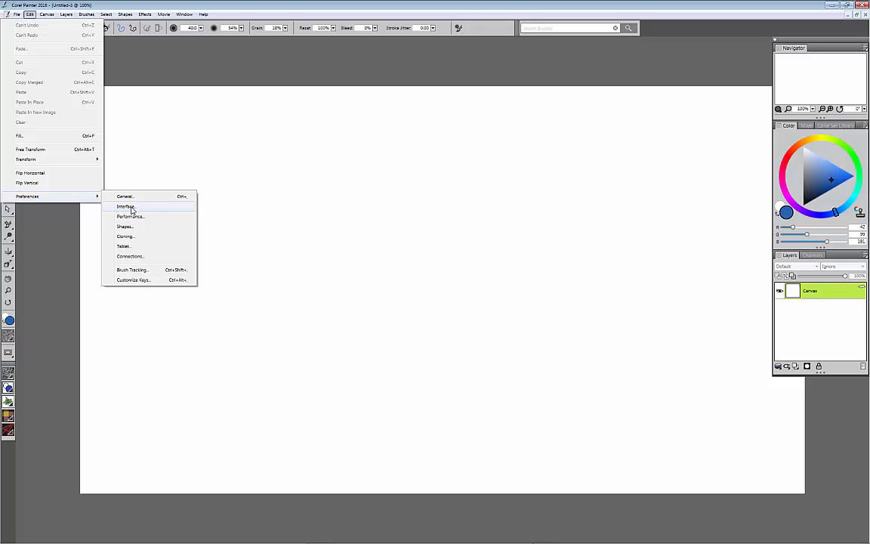
{"action": "left_click", "coordinate": [126, 206]}
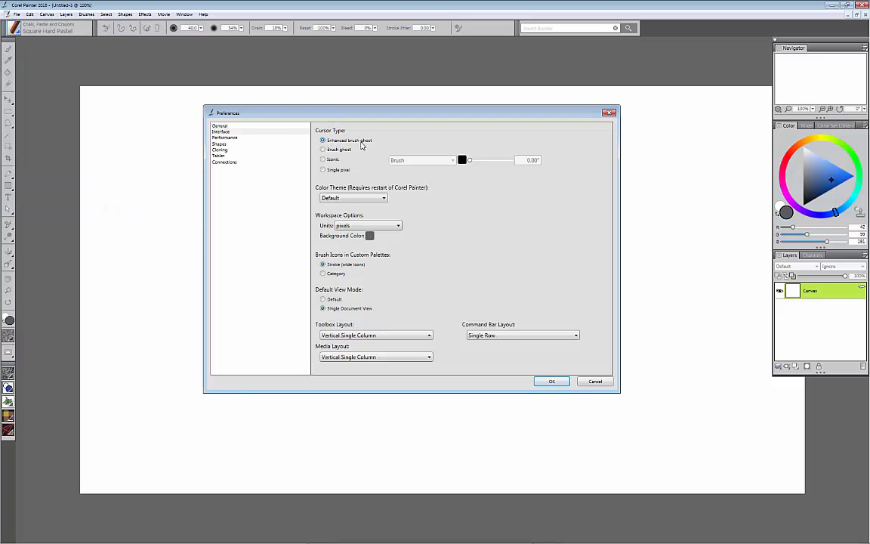
{"action": "left_click", "coordinate": [323, 150]}
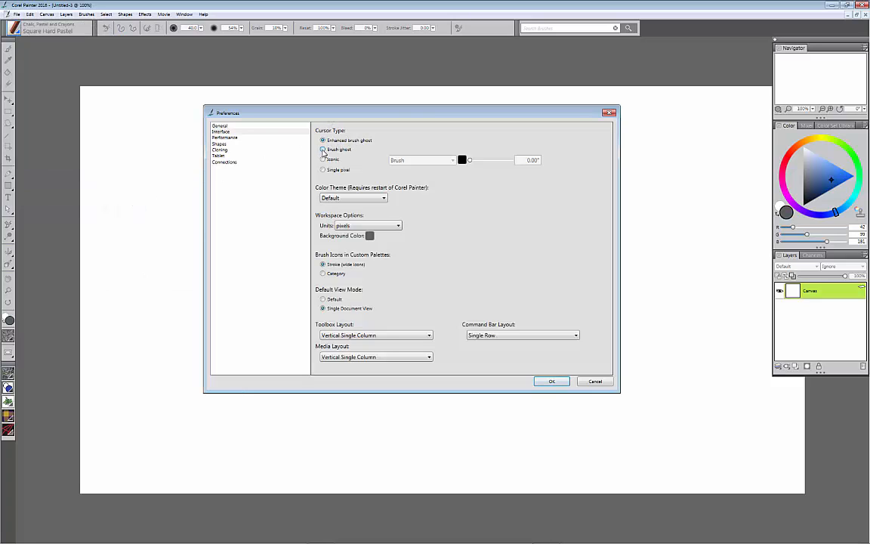
{"action": "left_click", "coordinate": [323, 149]}
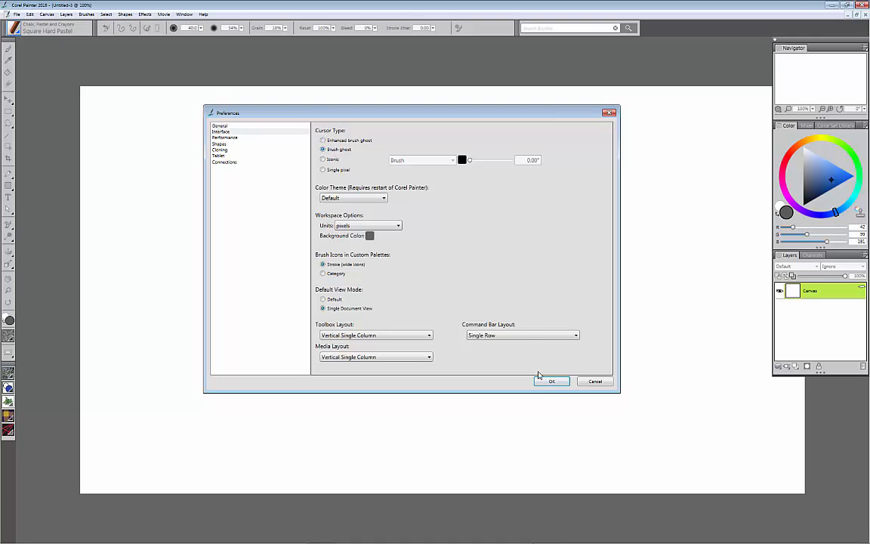
{"action": "left_click", "coordinate": [551, 381]}
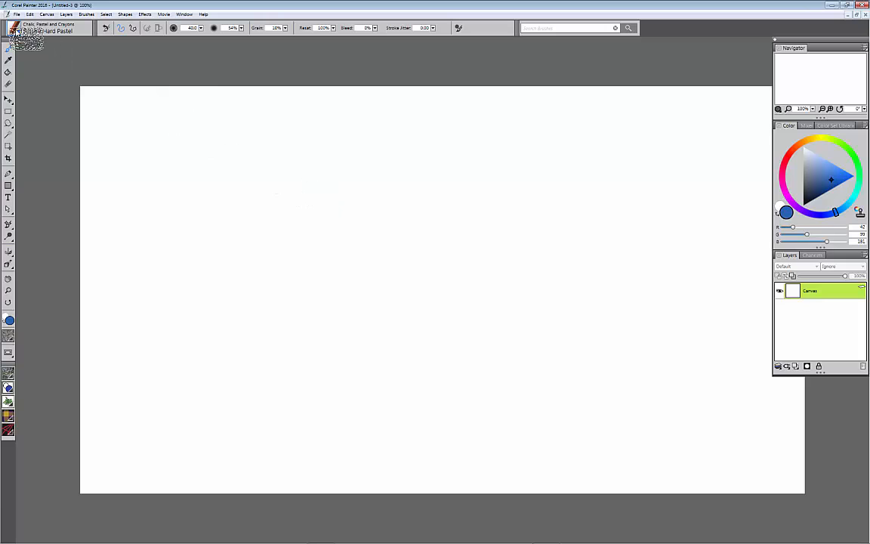
Paint thick diagonal blue Opaque Acrylic strokes across the canvas's left half.
{"action": "left_click", "coordinate": [14, 28]}
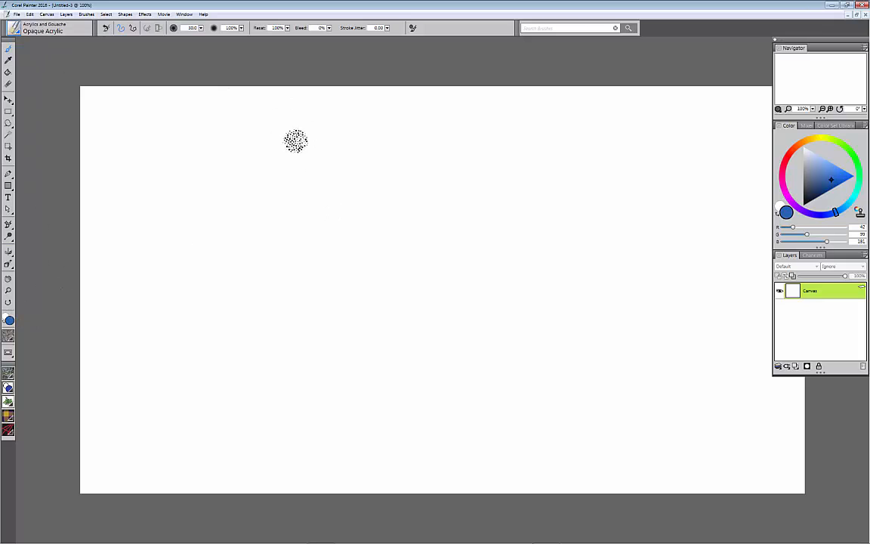
{"action": "left_click_drag", "start_coordinate": [264, 125], "coordinate": [215, 261]}
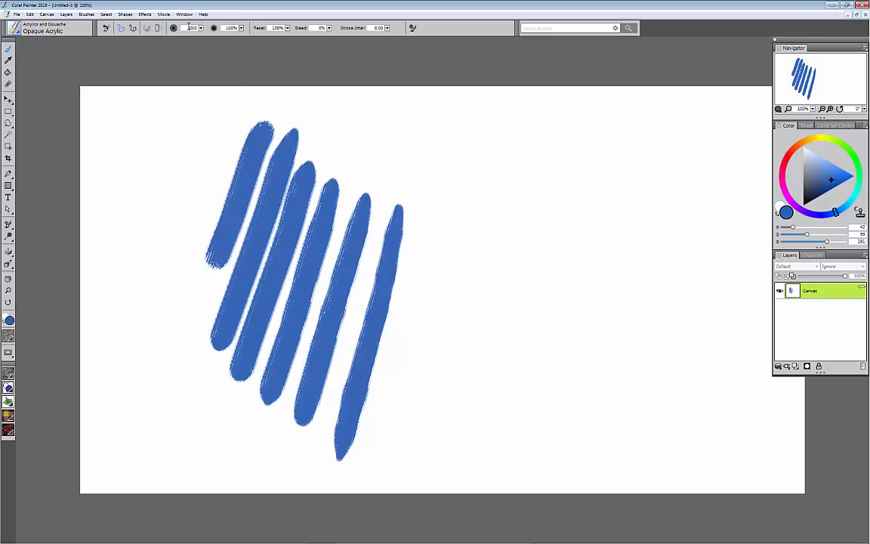
{"action": "mouse_move", "coordinate": [173, 28]}
{"action": "type", "text": "10.5"}
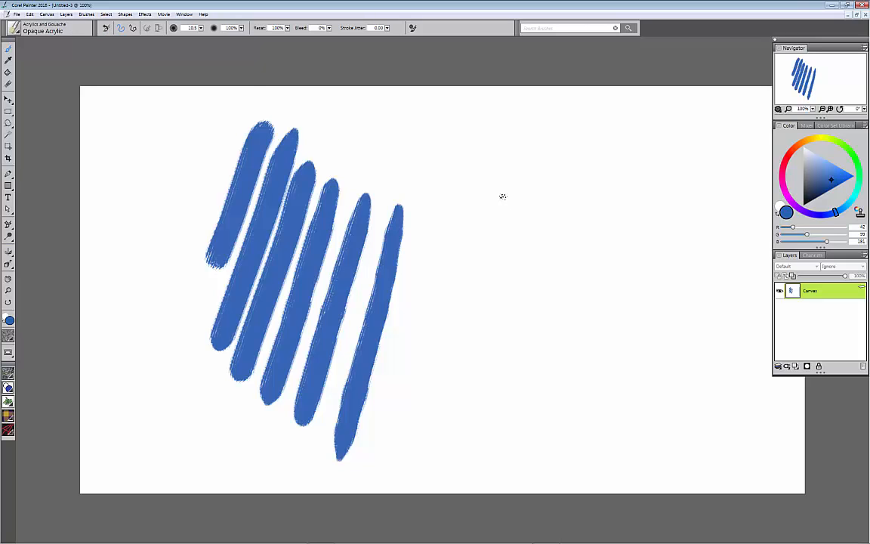
Paint thin diagonal blue strokes near the left edge and on the right side.
{"action": "left_click_drag", "start_coordinate": [502, 193], "coordinate": [468, 422]}
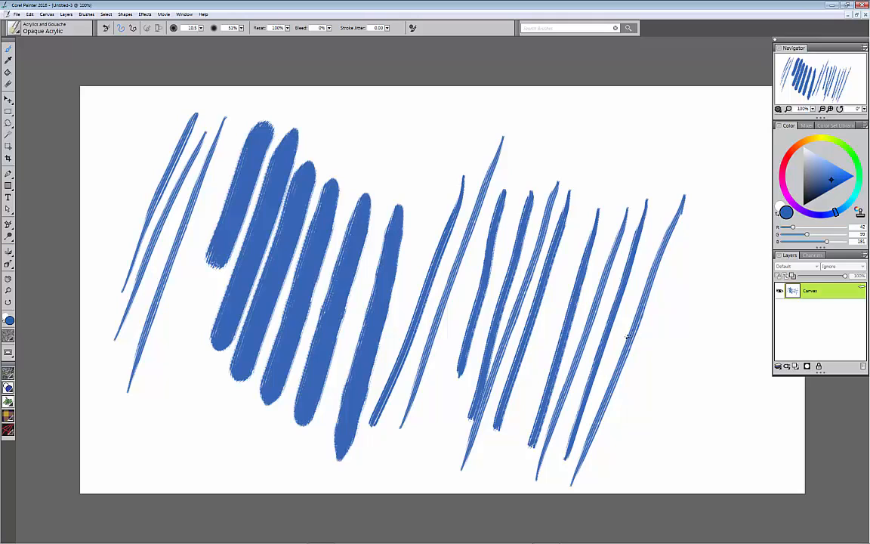
{"action": "mouse_move", "coordinate": [649, 231]}
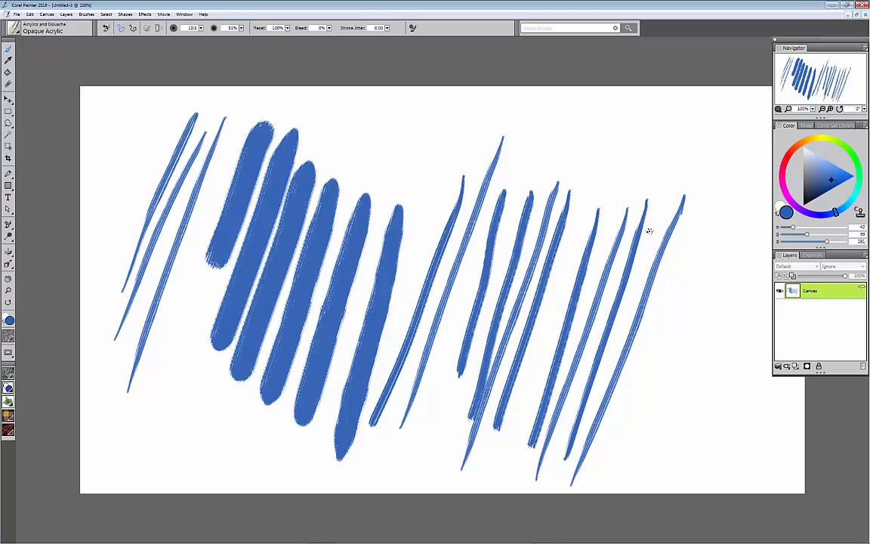
{"action": "left_click_drag", "start_coordinate": [574, 423], "coordinate": [676, 159]}
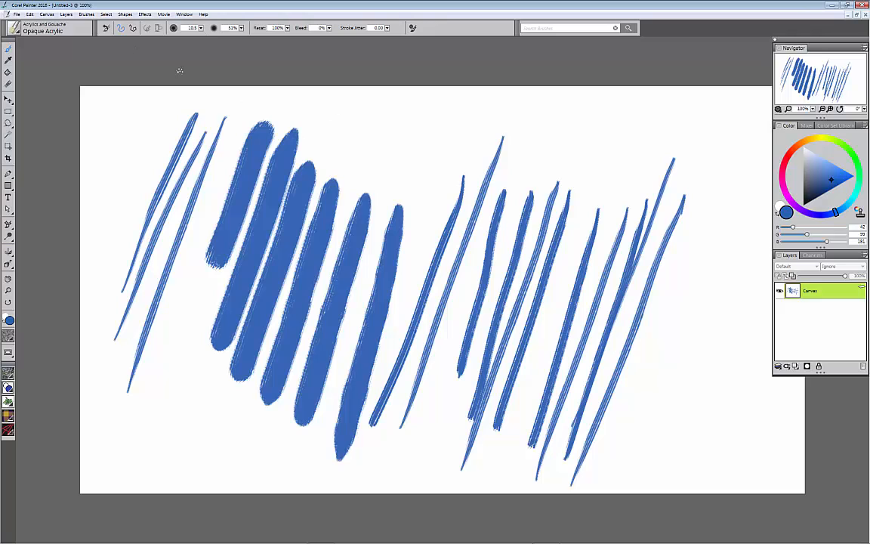
{"action": "mouse_move", "coordinate": [107, 28]}
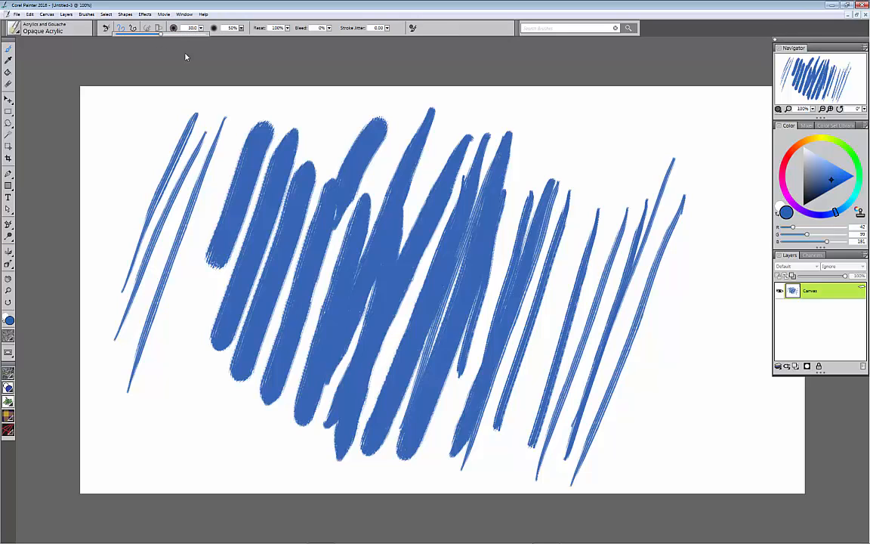
Paint wider size-30 blue strokes over the canvas middle and along the left side.
{"action": "left_click_drag", "start_coordinate": [618, 132], "coordinate": [532, 366]}
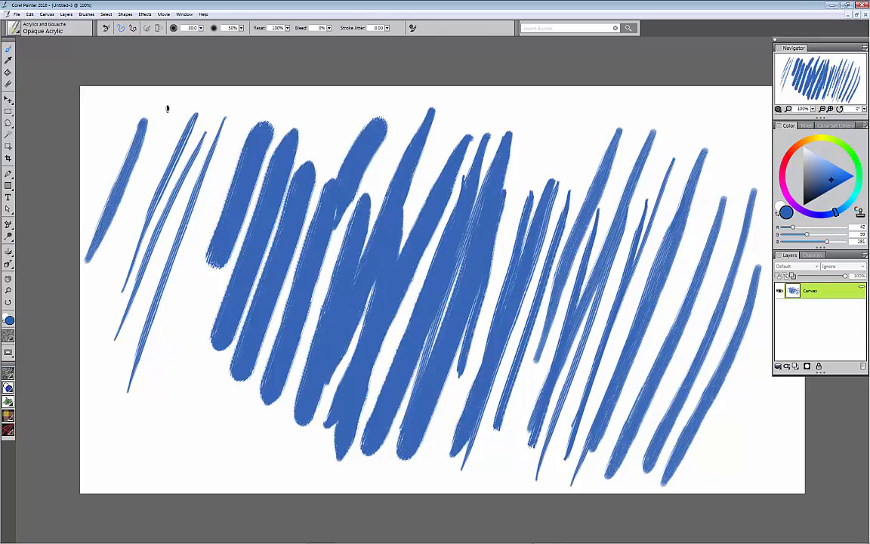
{"action": "left_click_drag", "start_coordinate": [170, 102], "coordinate": [128, 472]}
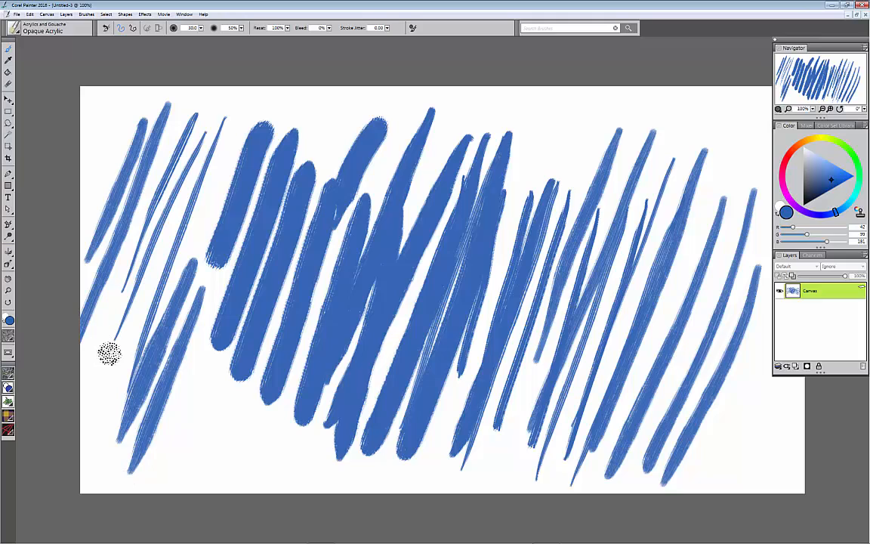
Add grainy Square Hard Pastel strokes on the right, then return to Opaque Acrylic.
{"action": "left_click", "coordinate": [46, 28]}
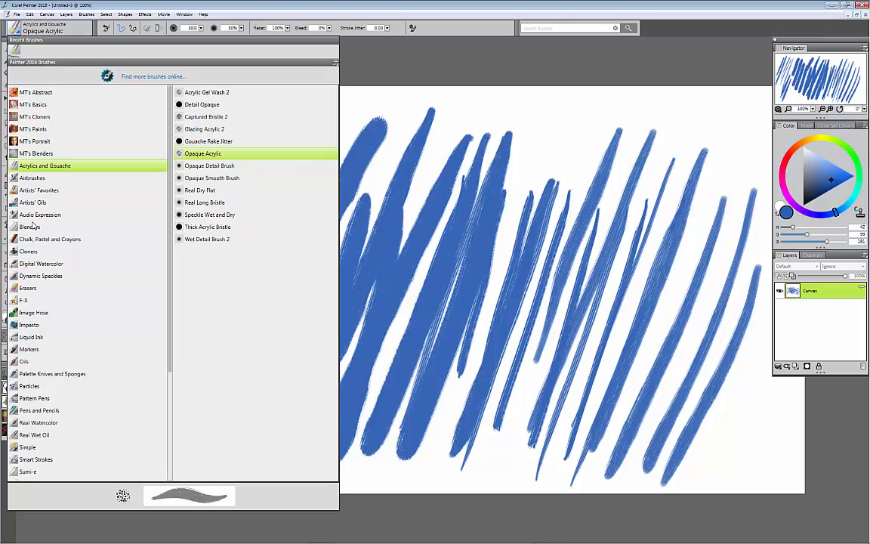
{"action": "left_click", "coordinate": [49, 239]}
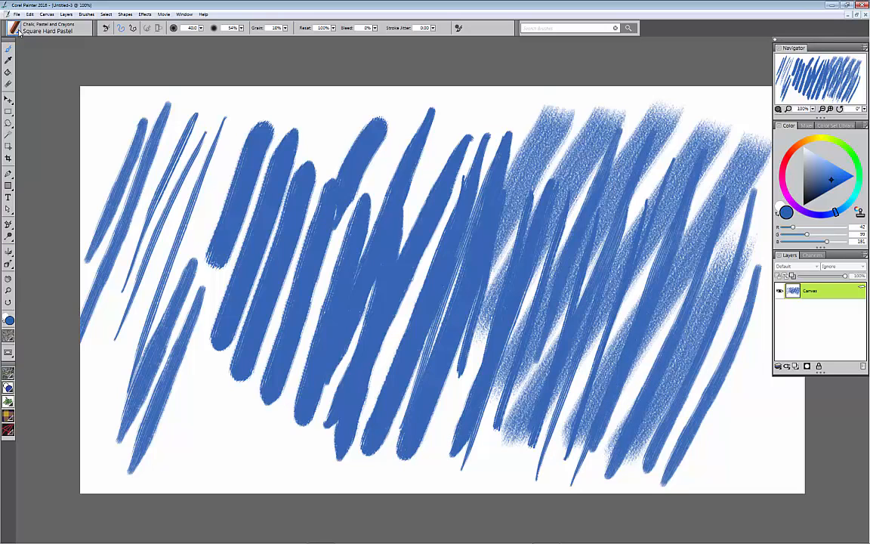
{"action": "left_click", "coordinate": [15, 28]}
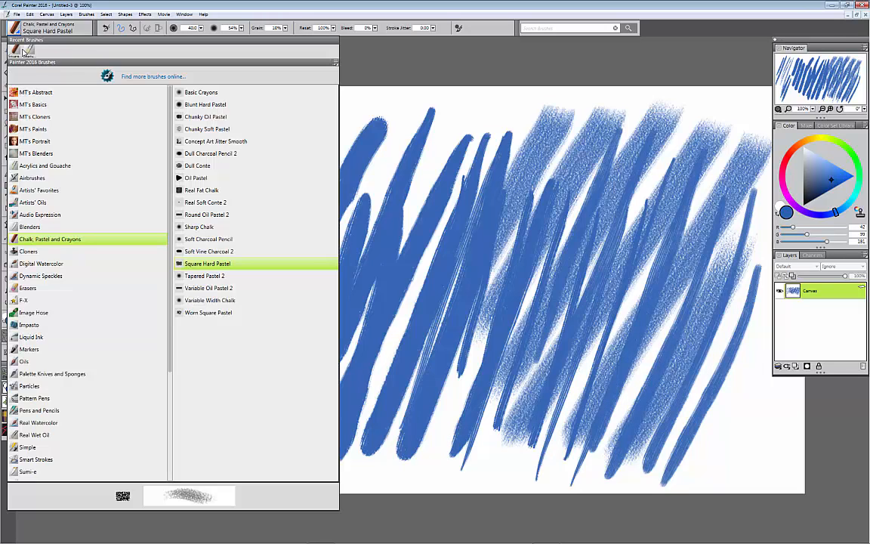
{"action": "left_click", "coordinate": [44, 166]}
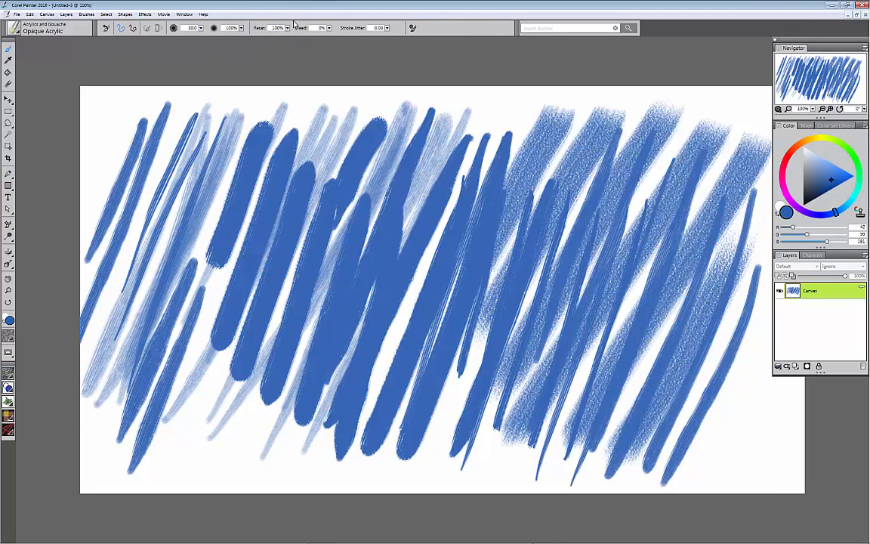
{"action": "mouse_move", "coordinate": [289, 28]}
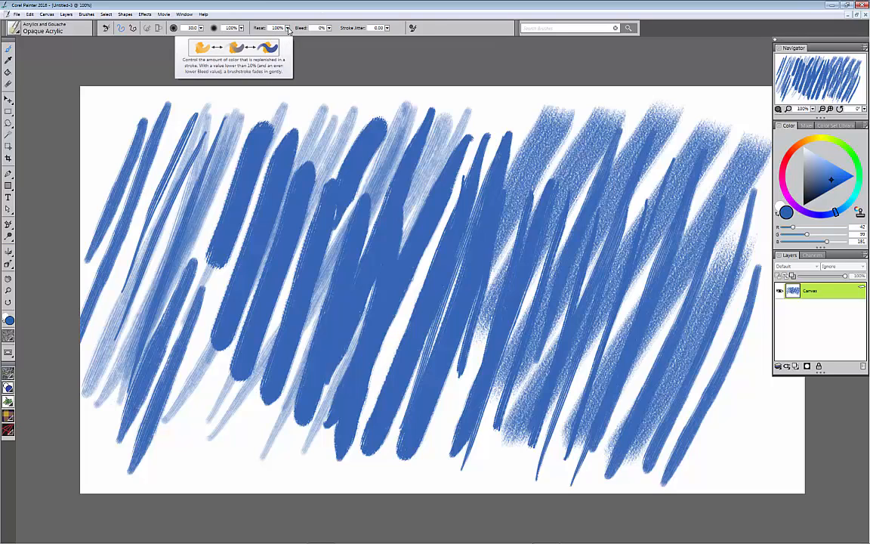
{"action": "mouse_move", "coordinate": [285, 47]}
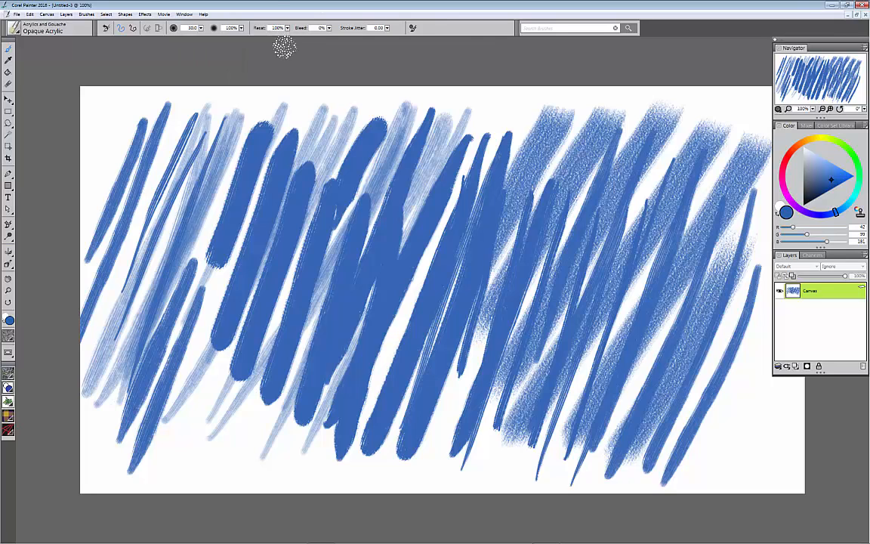
{"action": "mouse_move", "coordinate": [277, 28]}
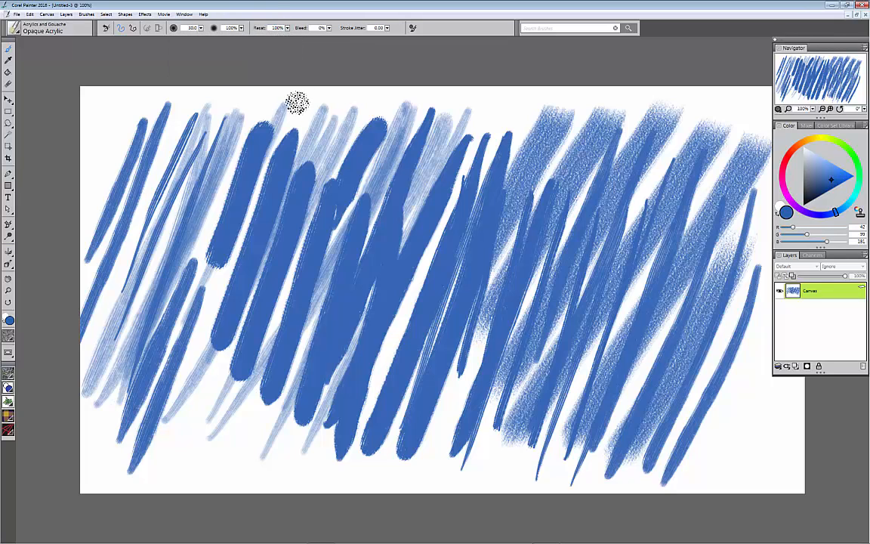
{"action": "mouse_move", "coordinate": [302, 119]}
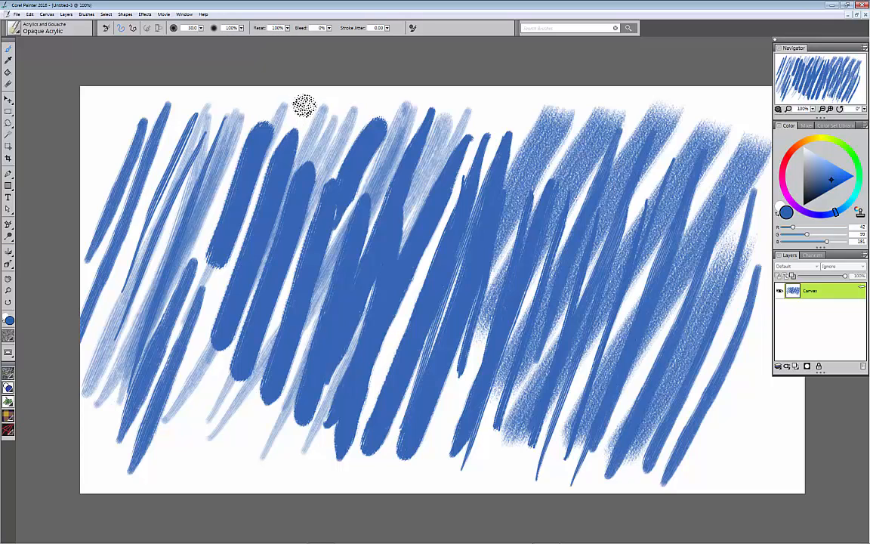
{"action": "mouse_move", "coordinate": [302, 117]}
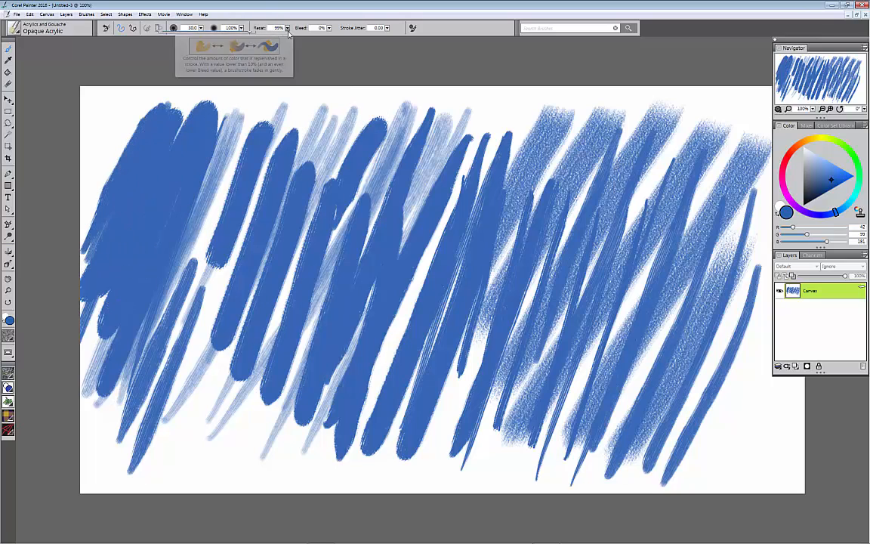
Lower Resat to 0% and paint two fading blue strokes on the right.
{"action": "left_click_drag", "start_coordinate": [287, 27], "coordinate": [204, 28]}
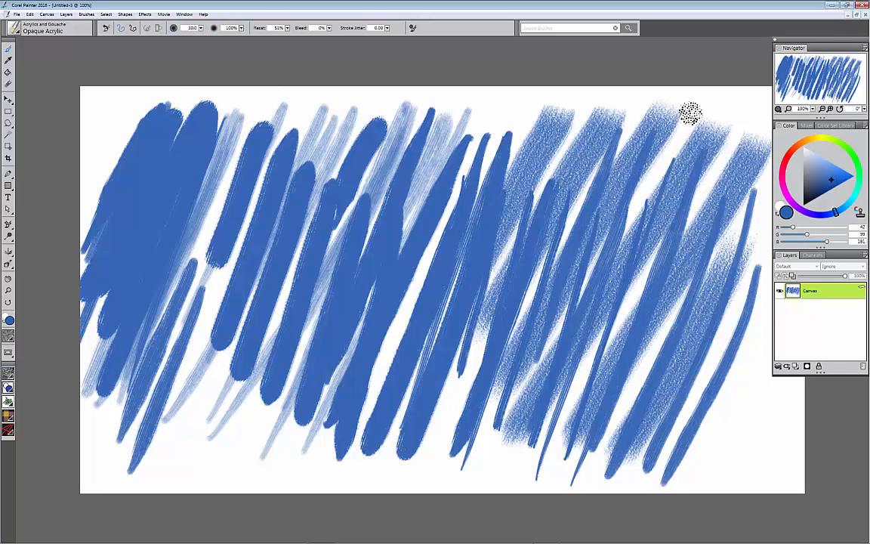
{"action": "left_click_drag", "start_coordinate": [691, 113], "coordinate": [612, 348]}
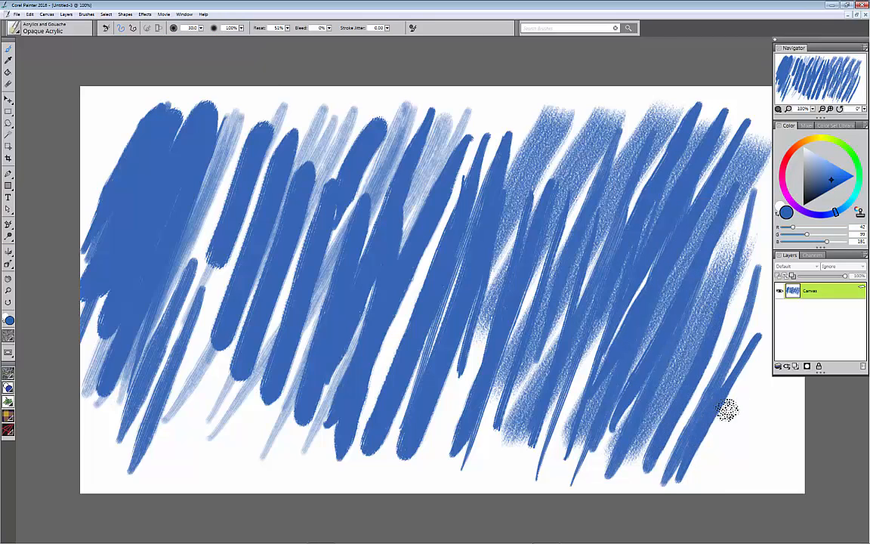
{"action": "left_click_drag", "start_coordinate": [725, 408], "coordinate": [763, 366]}
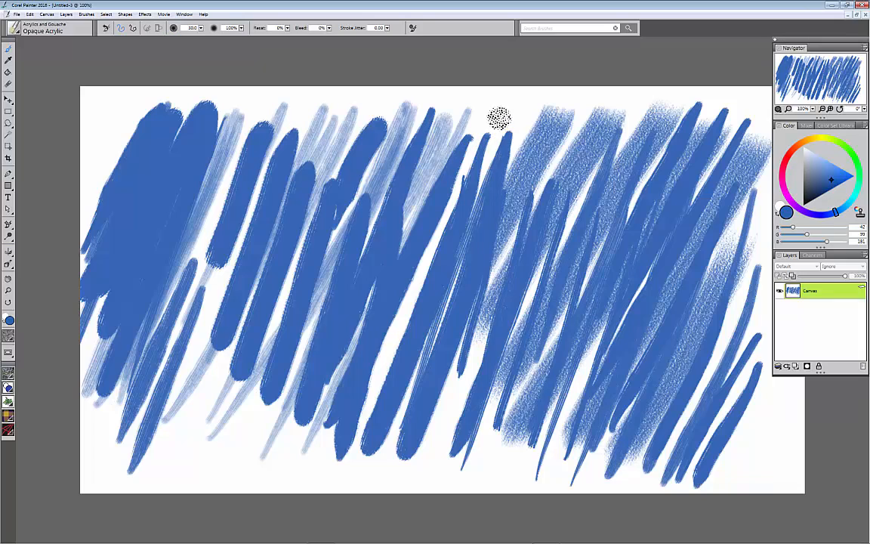
{"action": "mouse_move", "coordinate": [487, 125]}
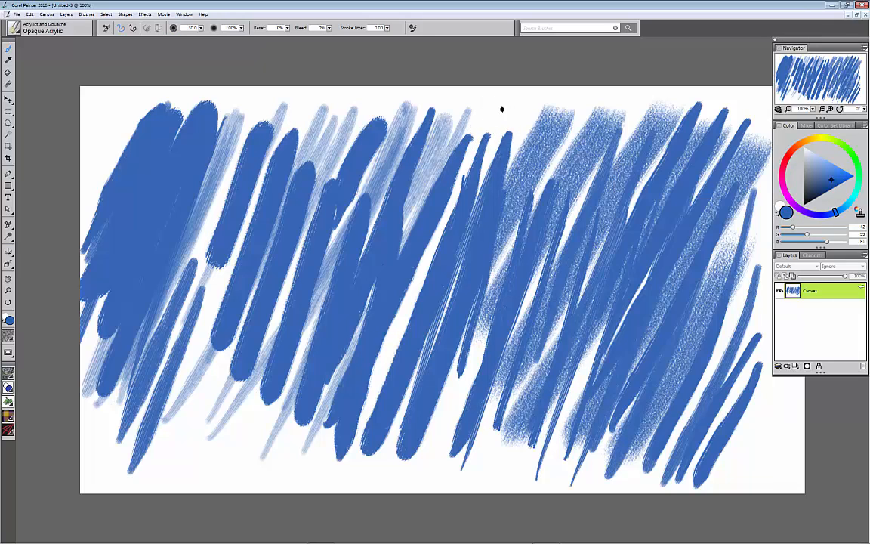
Drag five pale, paint-starved smears through the centre and left of centre.
{"action": "left_click_drag", "start_coordinate": [502, 110], "coordinate": [495, 173]}
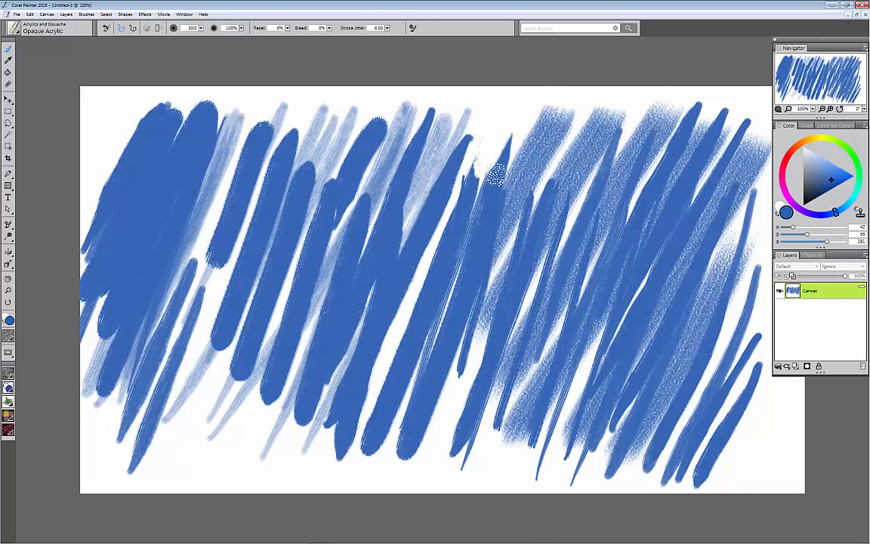
{"action": "left_click_drag", "start_coordinate": [392, 291], "coordinate": [513, 162]}
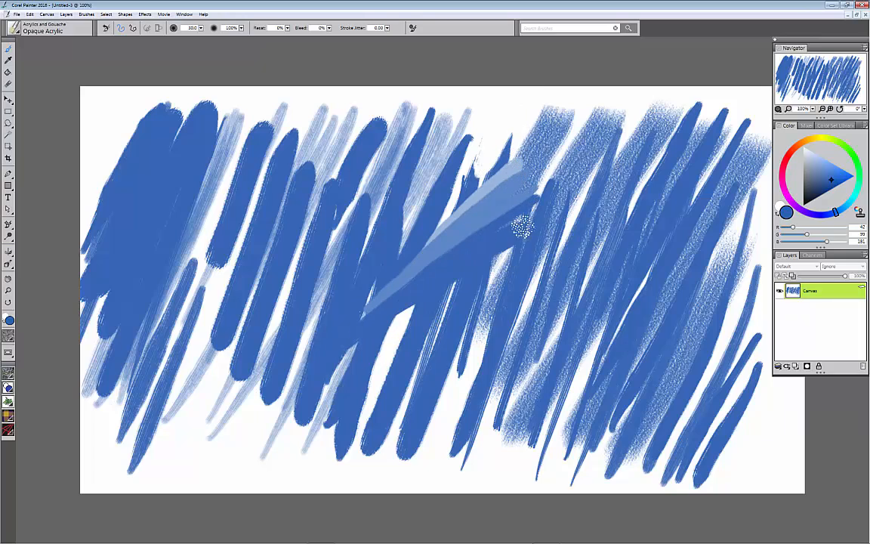
{"action": "left_click_drag", "start_coordinate": [521, 227], "coordinate": [476, 291]}
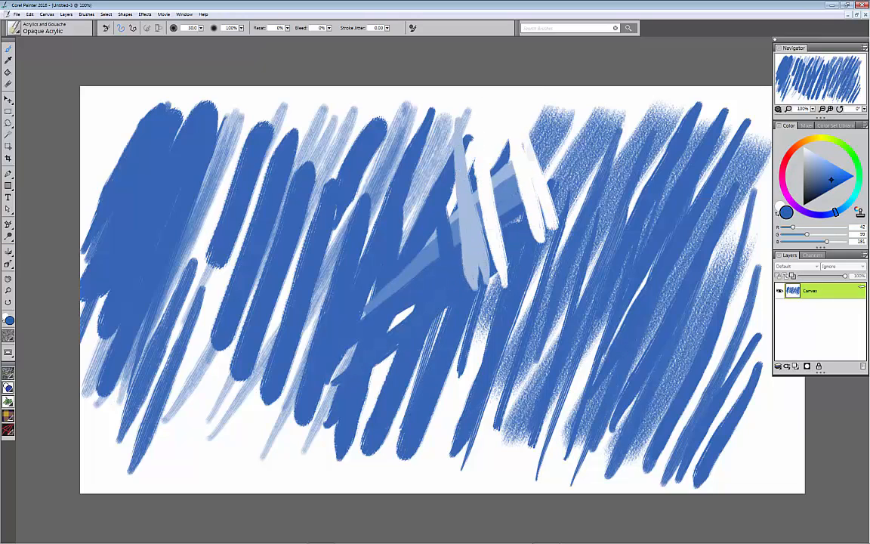
{"action": "left_click_drag", "start_coordinate": [514, 204], "coordinate": [574, 264]}
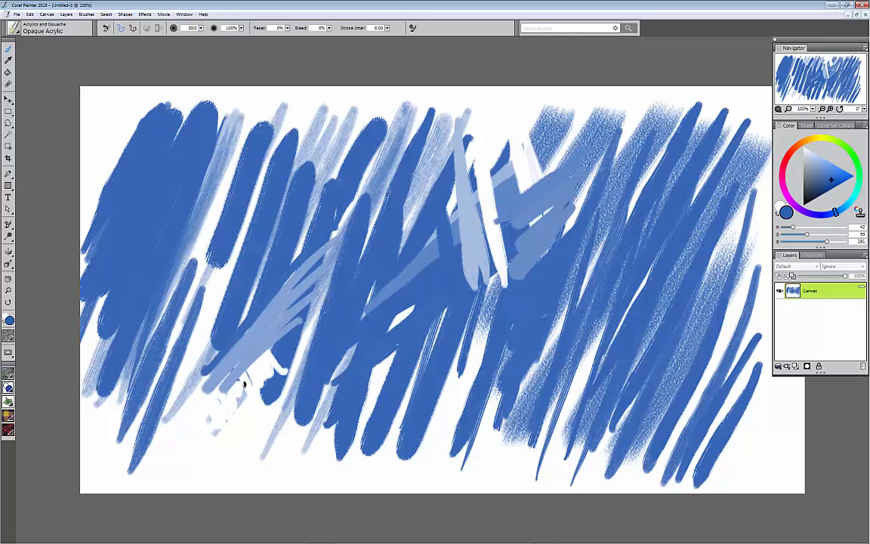
{"action": "left_click_drag", "start_coordinate": [249, 385], "coordinate": [336, 154]}
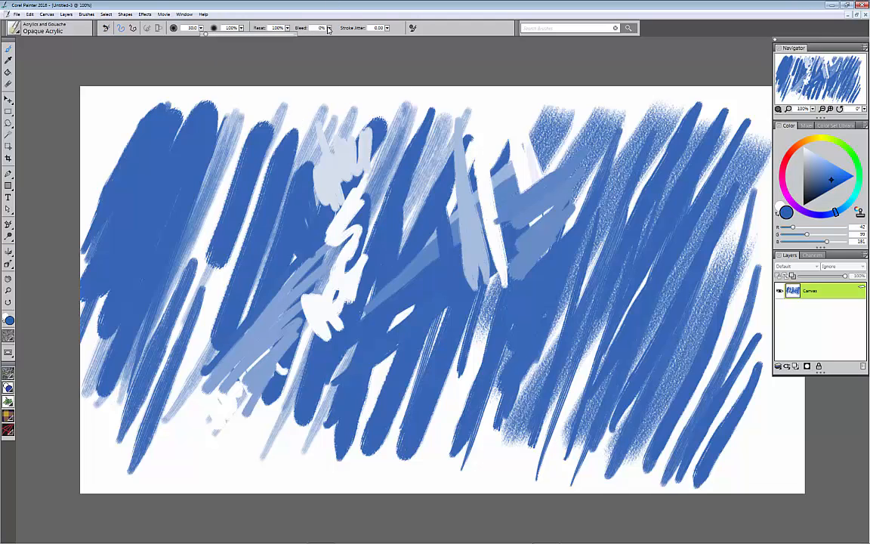
Raise Bleed to 100% and paint a broad blue band along the bottom.
{"action": "left_click_drag", "start_coordinate": [205, 36], "coordinate": [249, 35]}
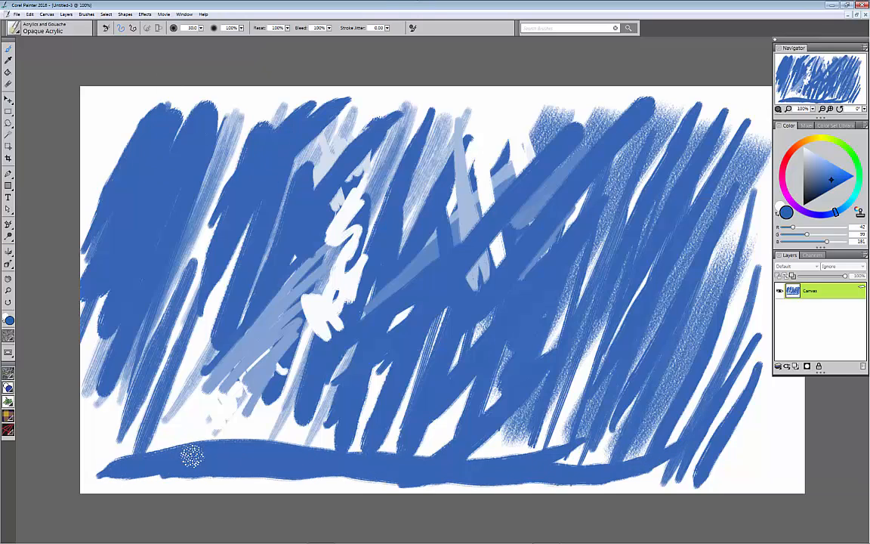
{"action": "left_click_drag", "start_coordinate": [193, 457], "coordinate": [388, 449]}
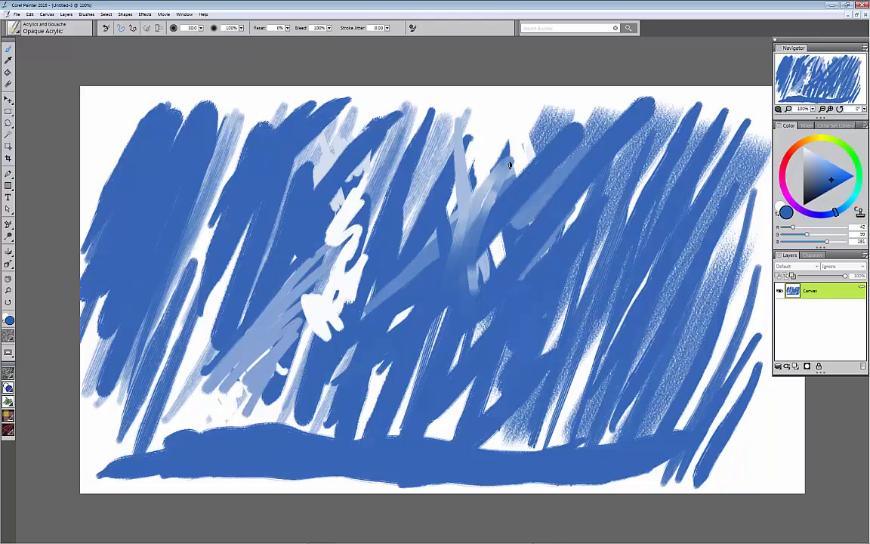
Smear the top-centre, centre and upper-right blue strokes into soft mottled blends.
{"action": "left_click_drag", "start_coordinate": [514, 140], "coordinate": [483, 339]}
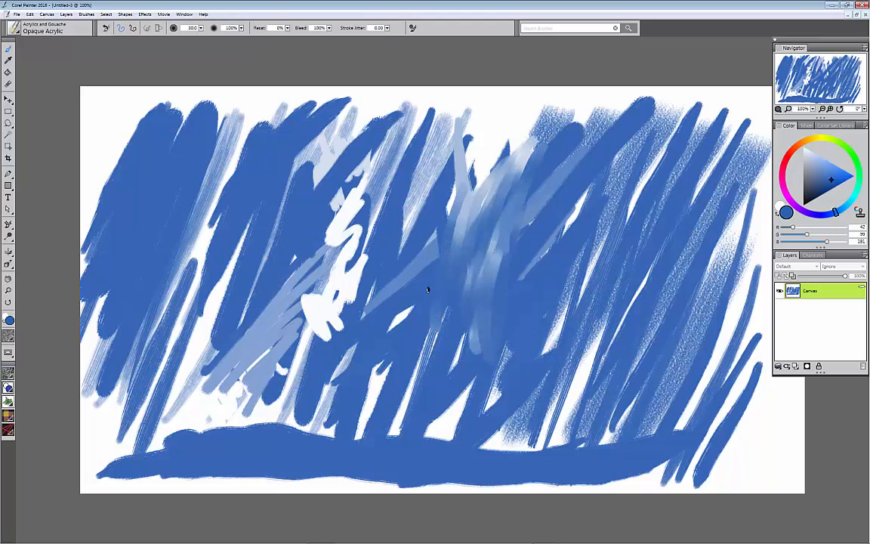
{"action": "left_click_drag", "start_coordinate": [430, 294], "coordinate": [491, 196]}
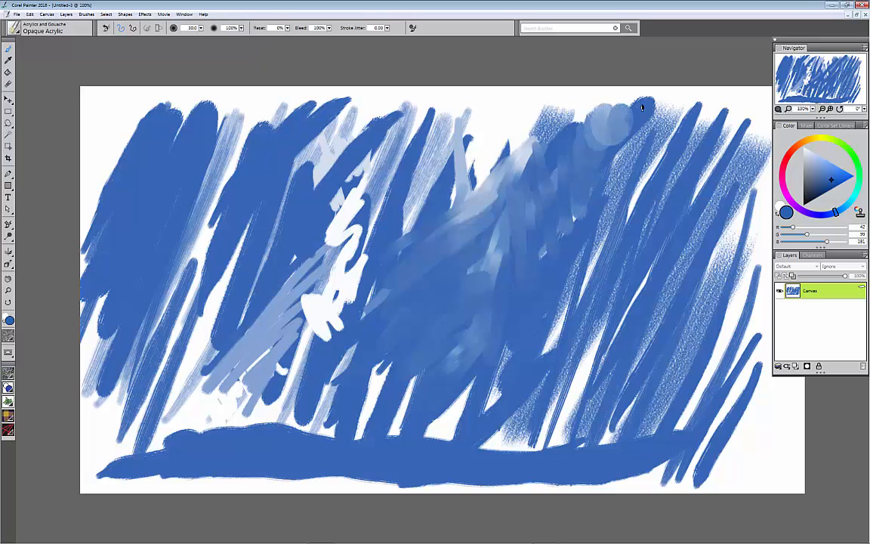
{"action": "left_click_drag", "start_coordinate": [642, 109], "coordinate": [602, 193]}
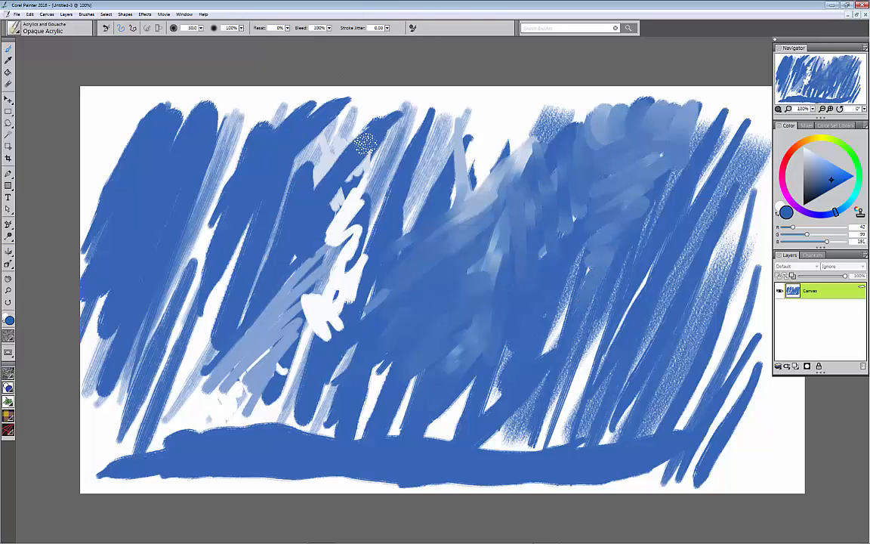
{"action": "mouse_move", "coordinate": [388, 28]}
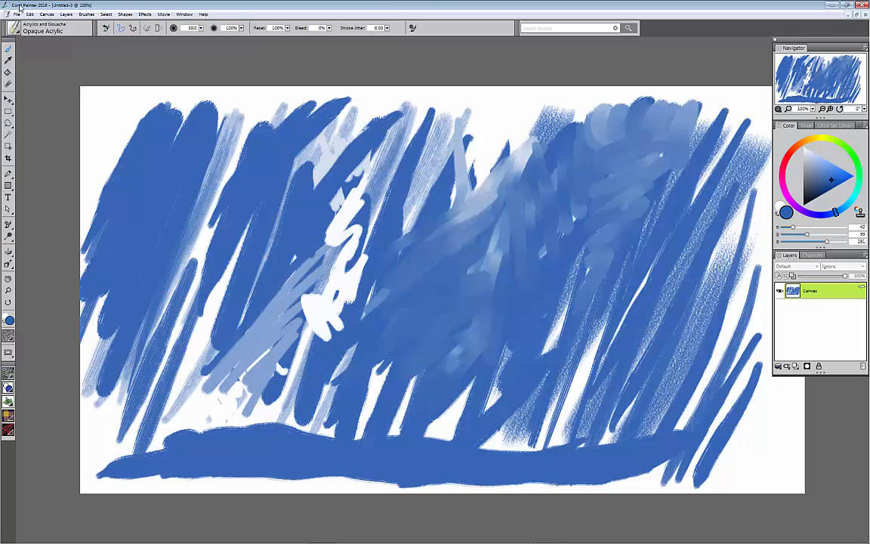
Create a new blank canvas with File > New, accepting the default settings.
{"action": "left_click", "coordinate": [17, 14]}
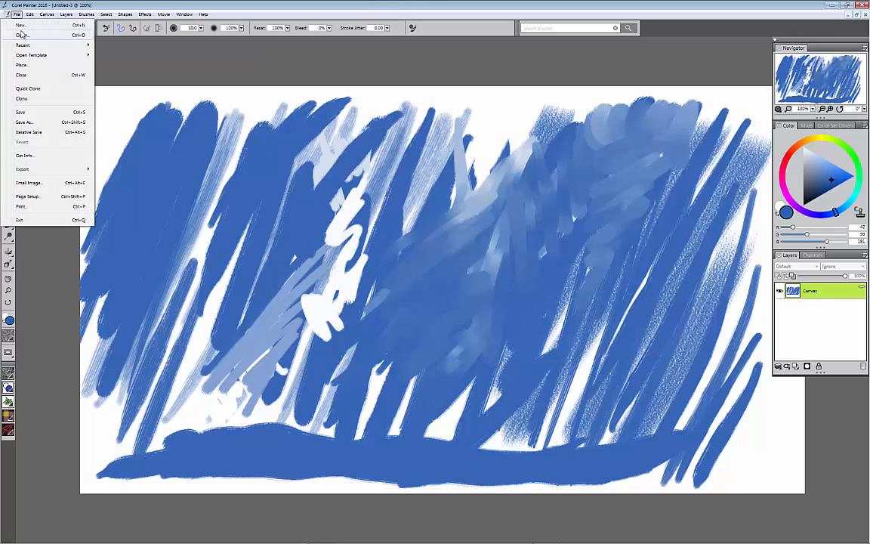
{"action": "left_click", "coordinate": [21, 25]}
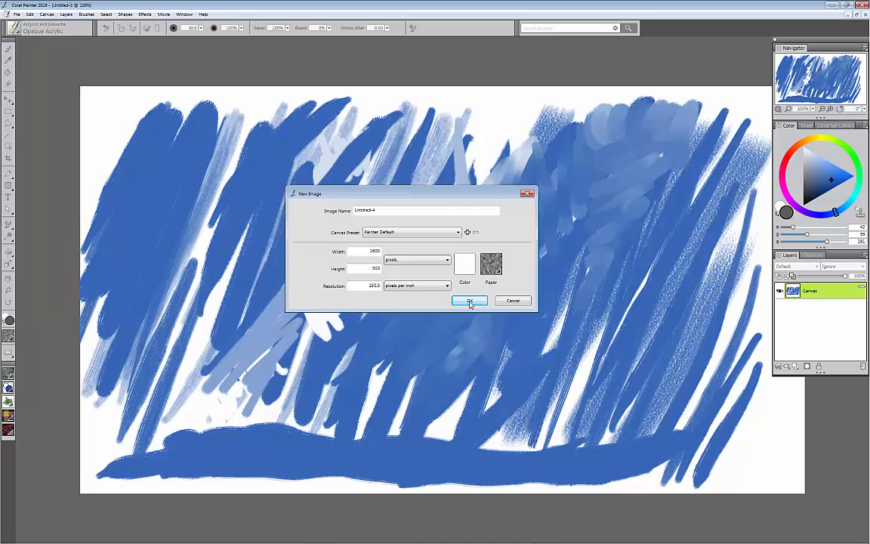
{"action": "left_click", "coordinate": [469, 301]}
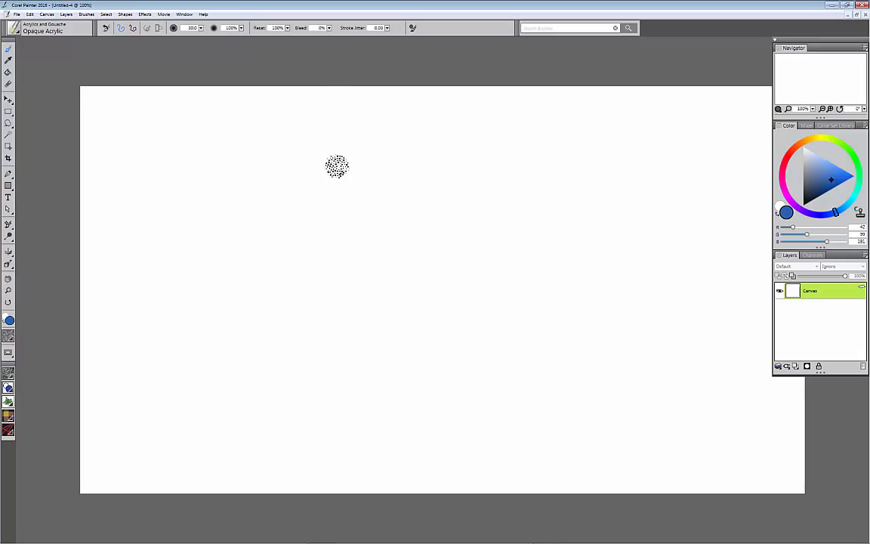
{"action": "mouse_move", "coordinate": [339, 168]}
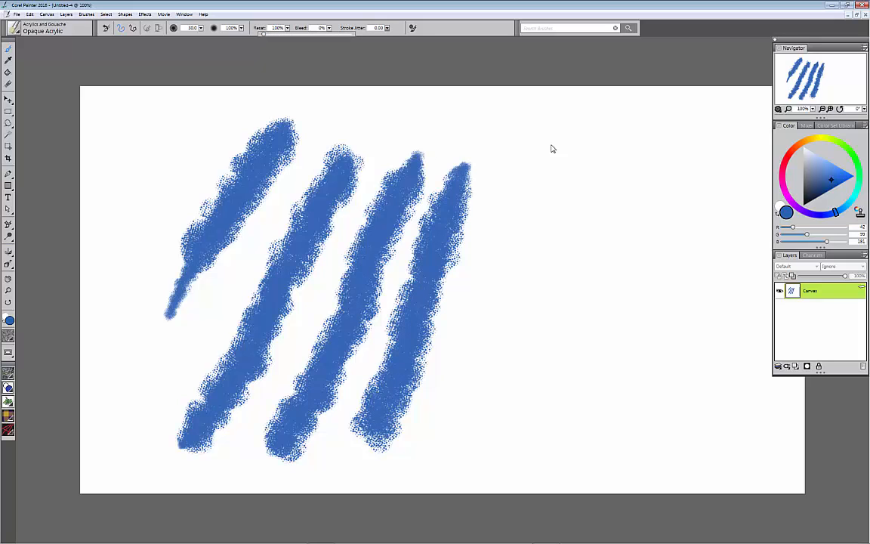
Paint smooth and jittered diagonal blue acrylic strokes across the new canvas.
{"action": "left_click_drag", "start_coordinate": [563, 125], "coordinate": [468, 442]}
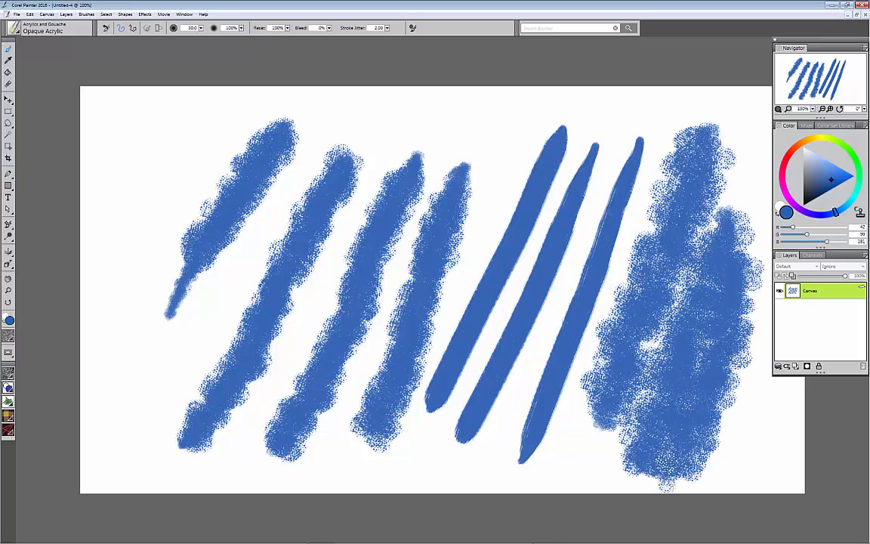
{"action": "left_click_drag", "start_coordinate": [423, 370], "coordinate": [536, 125]}
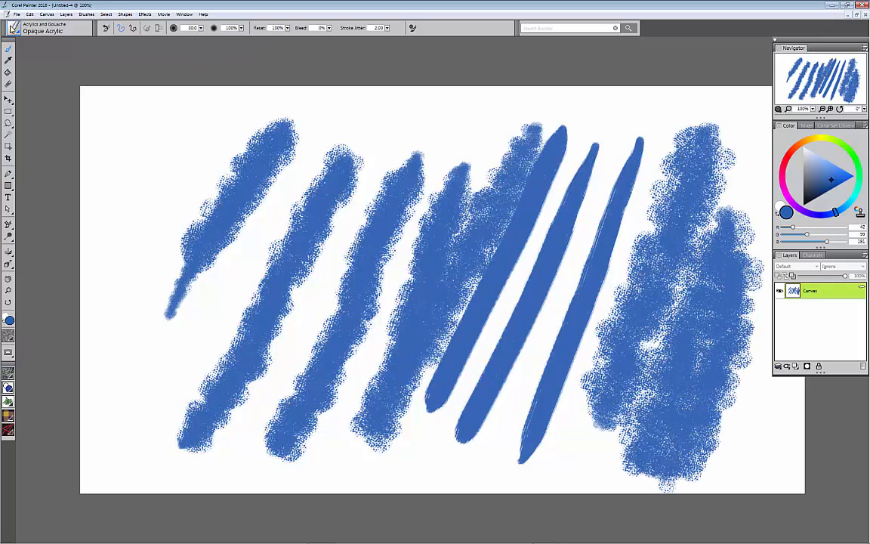
{"action": "left_click", "coordinate": [29, 13]}
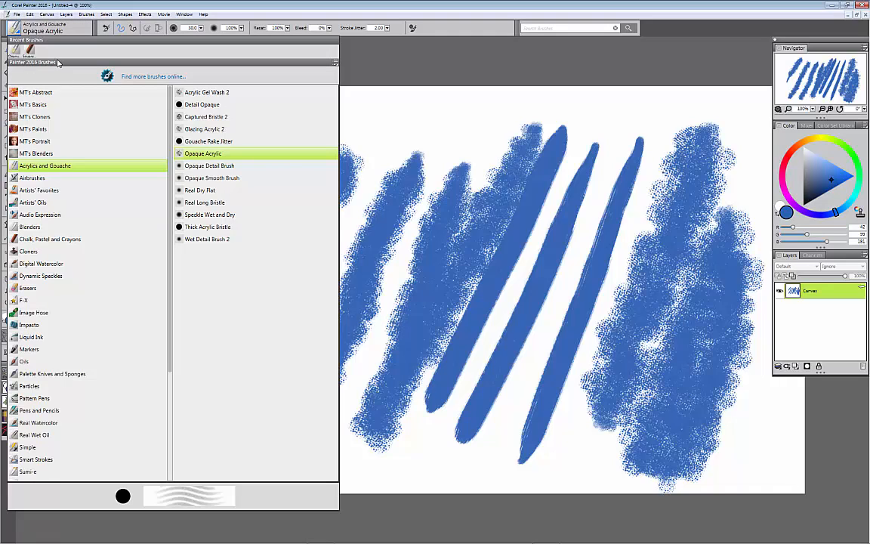
Select Square Hard Pastel and paint grainy strokes over the left-centre acrylic.
{"action": "left_click", "coordinate": [49, 238]}
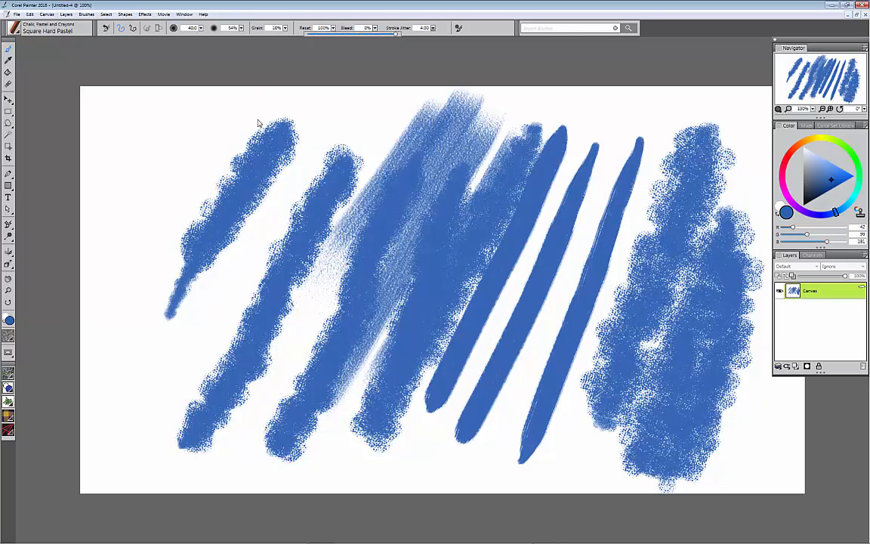
{"action": "left_click_drag", "start_coordinate": [265, 120], "coordinate": [158, 378]}
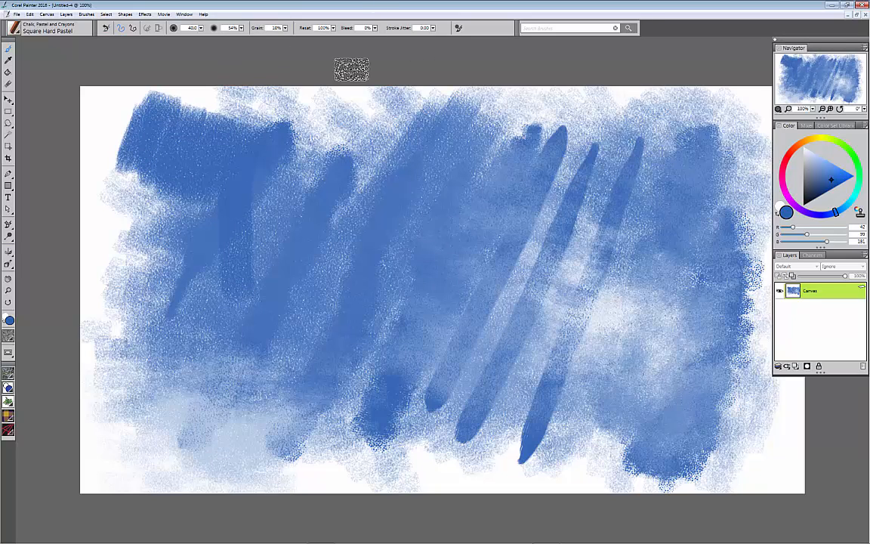
{"action": "mouse_move", "coordinate": [636, 214]}
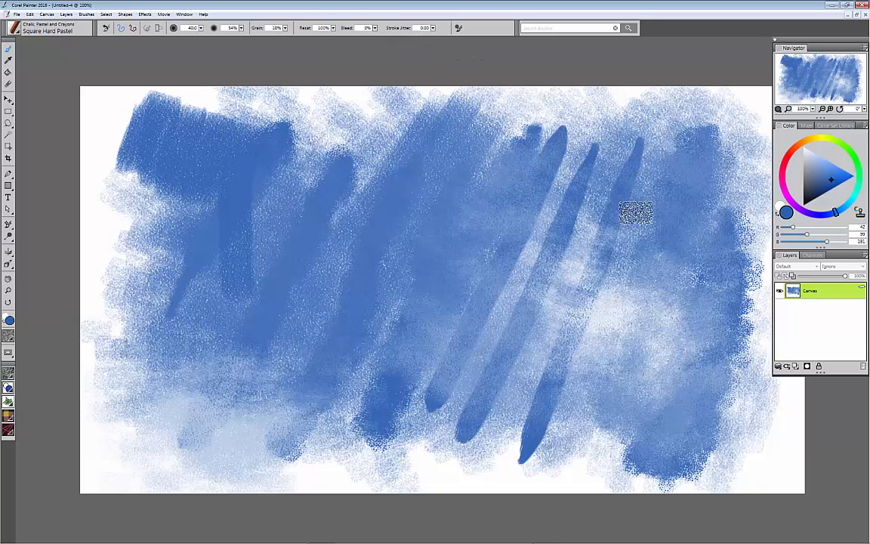
{"action": "mouse_move", "coordinate": [107, 28]}
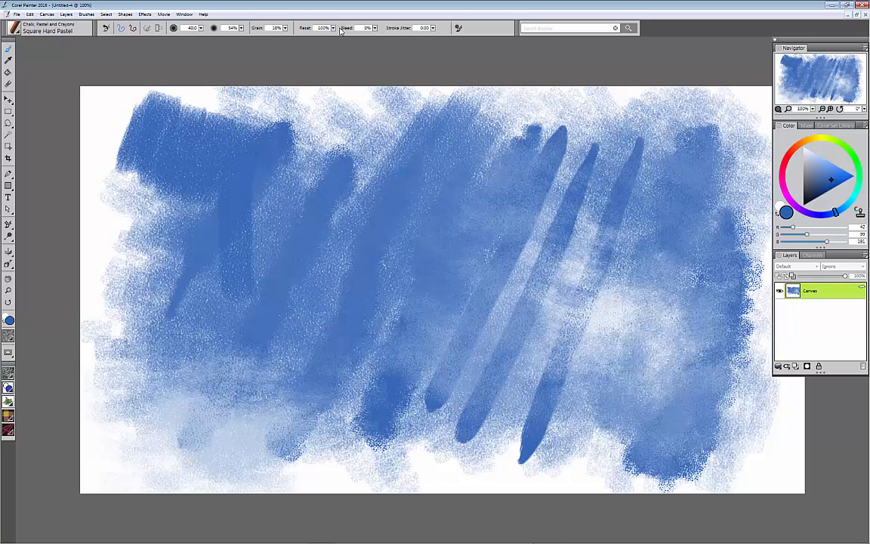
{"action": "mouse_move", "coordinate": [440, 28]}
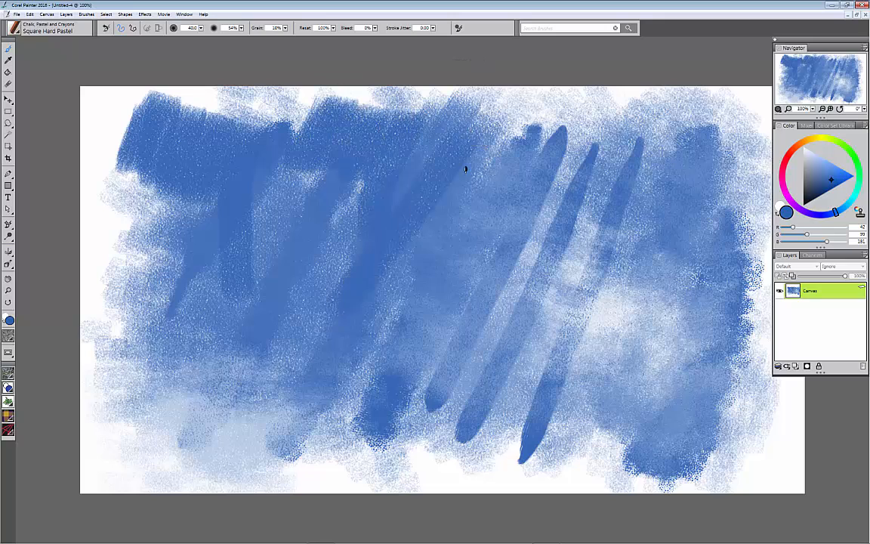
Paint jitter-free pastel strokes across the upper centre and diagonally right of centre.
{"action": "left_click_drag", "start_coordinate": [465, 167], "coordinate": [621, 241]}
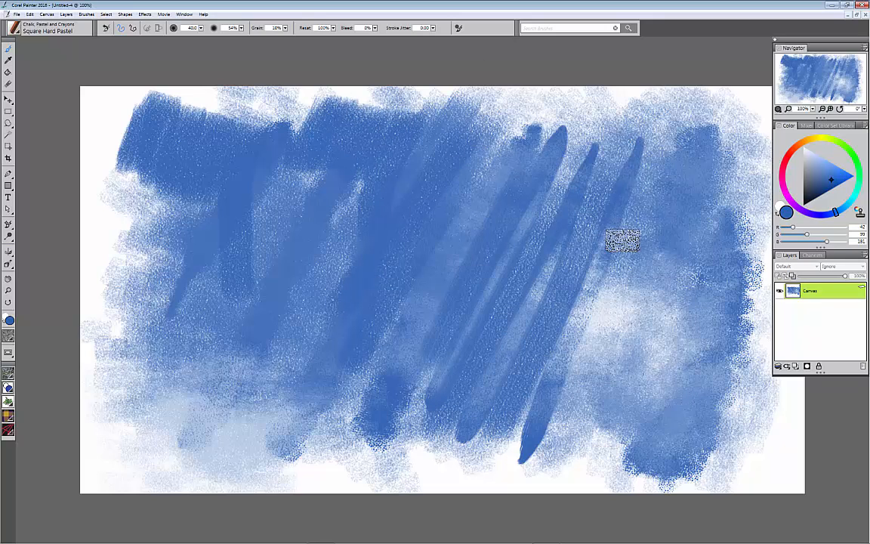
{"action": "left_click_drag", "start_coordinate": [622, 240], "coordinate": [505, 453]}
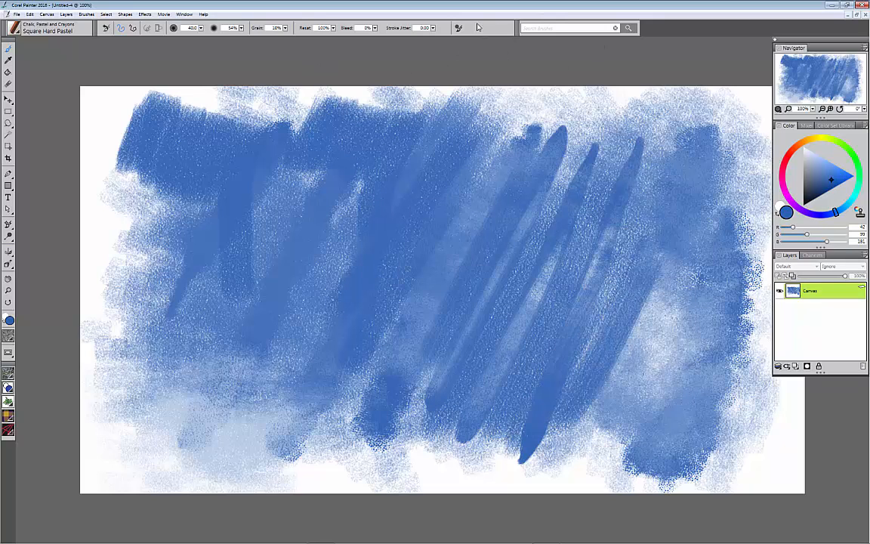
{"action": "mouse_move", "coordinate": [457, 28]}
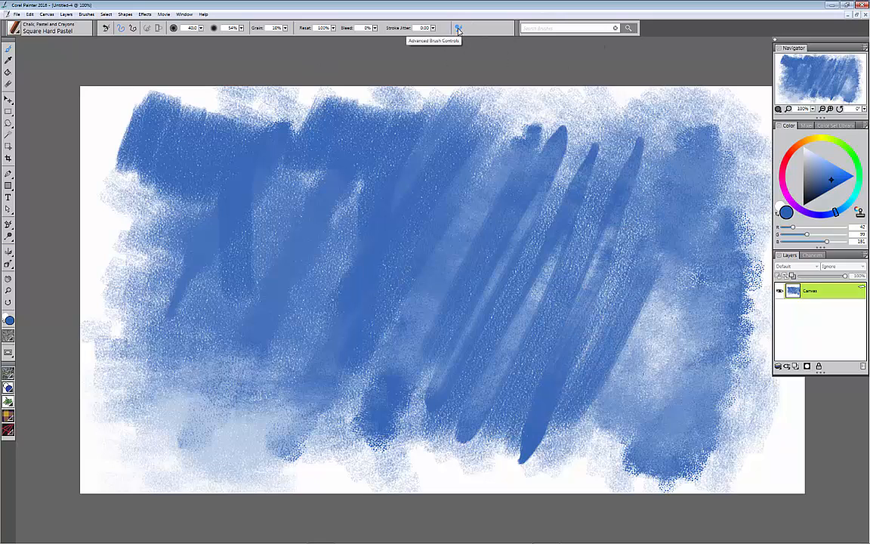